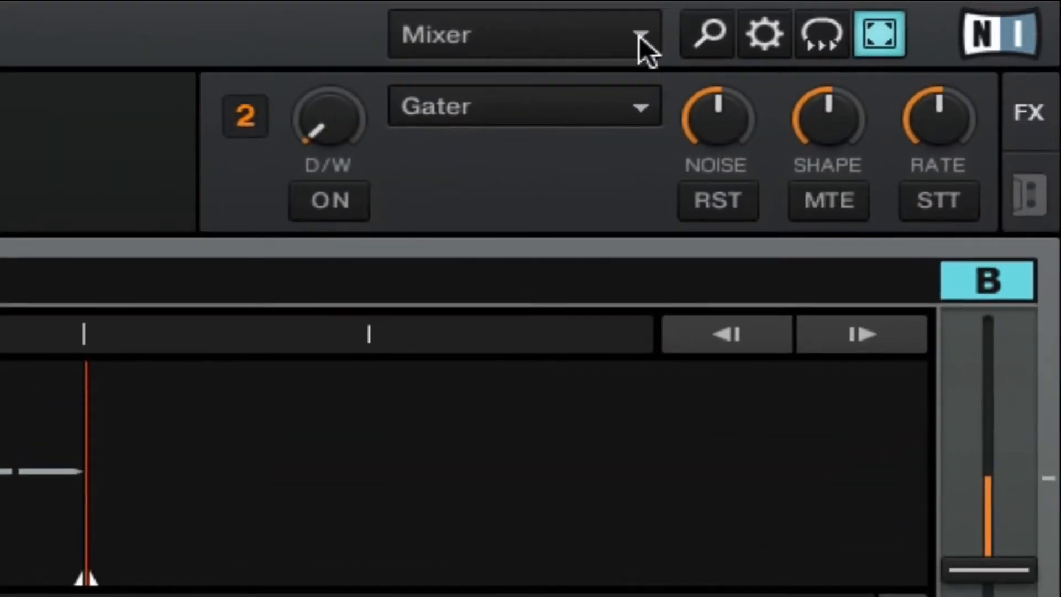
{"action": "mouse_move", "coordinate": [647, 51]}
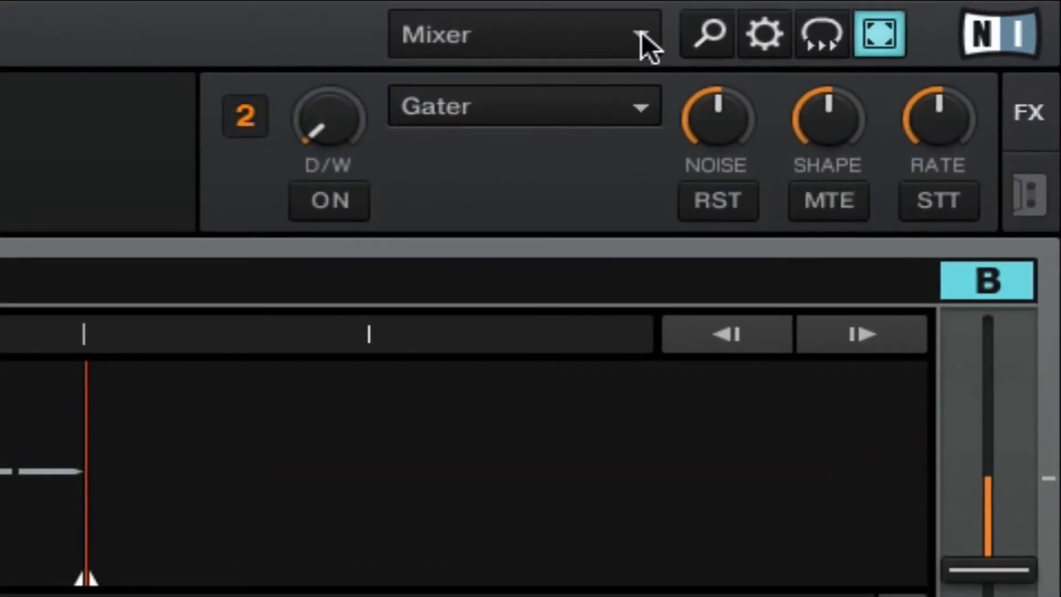
Step: Switch the screen layout from Mixer to Extended via the header layout list
{"action": "left_click", "coordinate": [524, 34]}
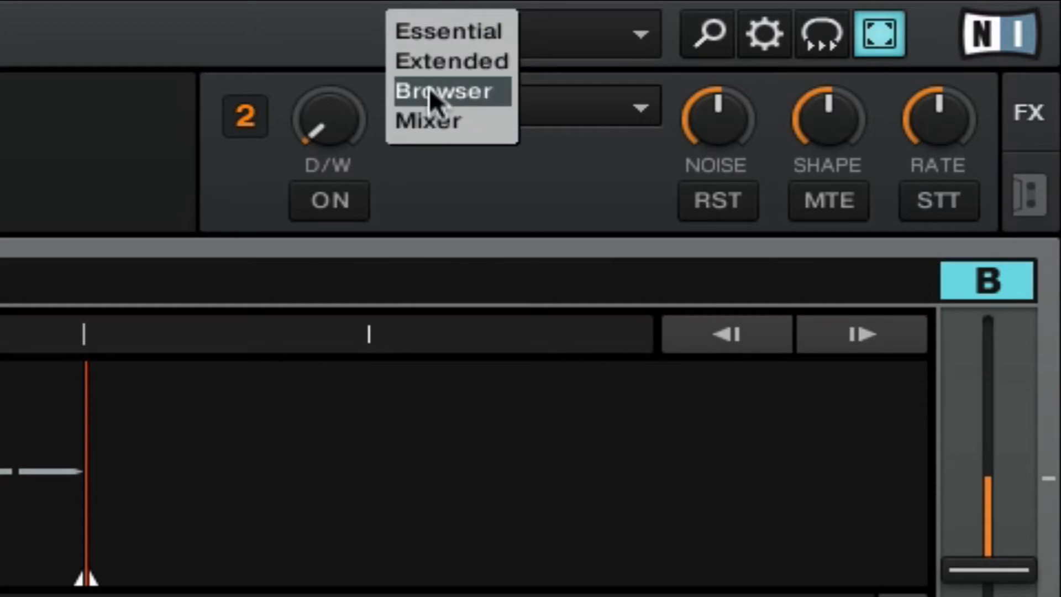
{"action": "mouse_move", "coordinate": [446, 61]}
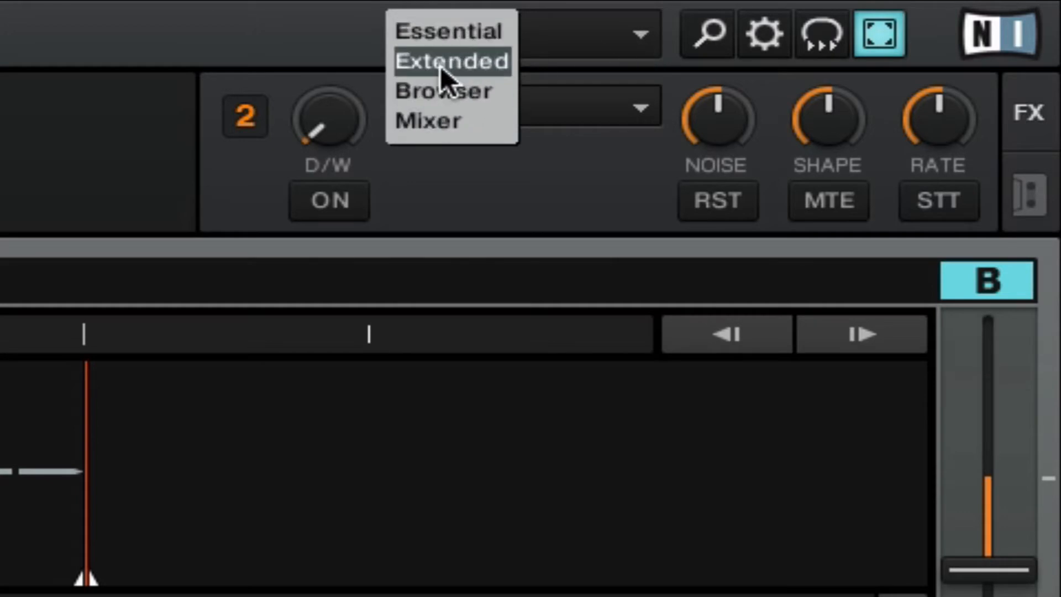
{"action": "left_click", "coordinate": [443, 90]}
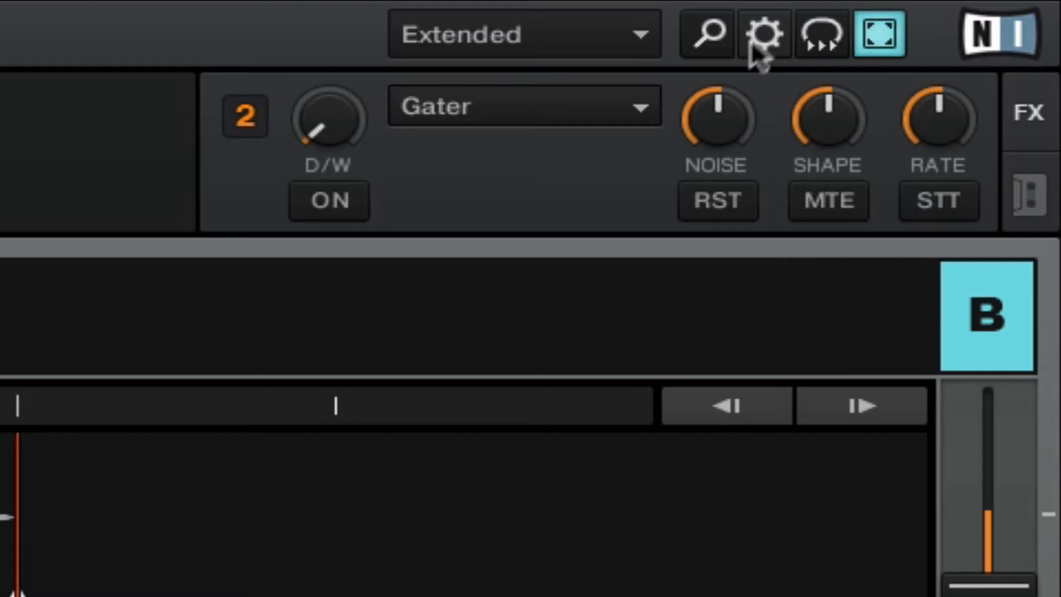
{"action": "mouse_move", "coordinate": [765, 51]}
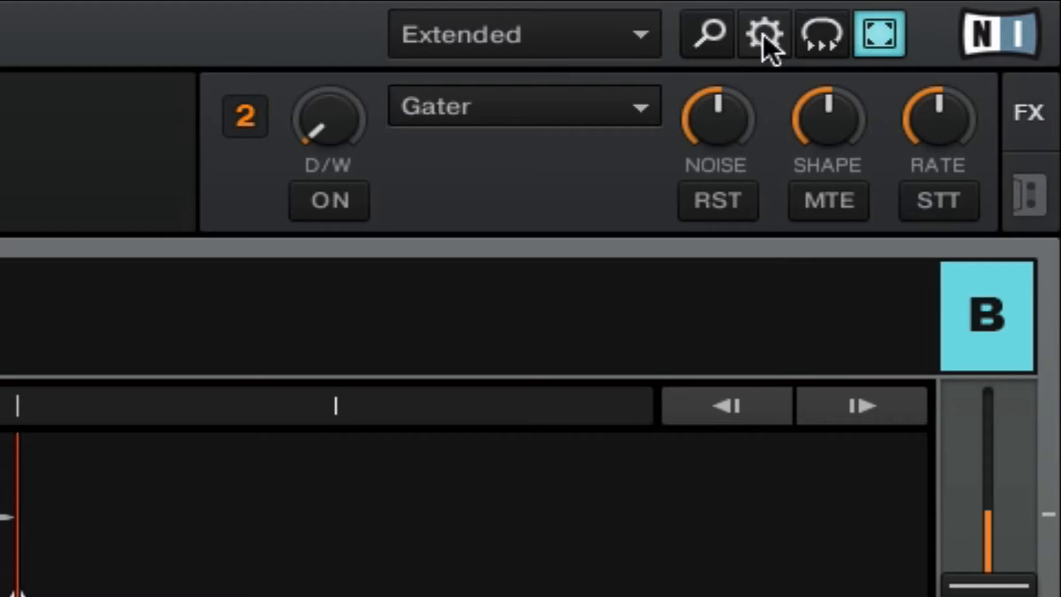
Step: In Layout Manager add an Extended - 2Deck copy and make 'Copy 1 of Extended' active
{"action": "left_click", "coordinate": [763, 34]}
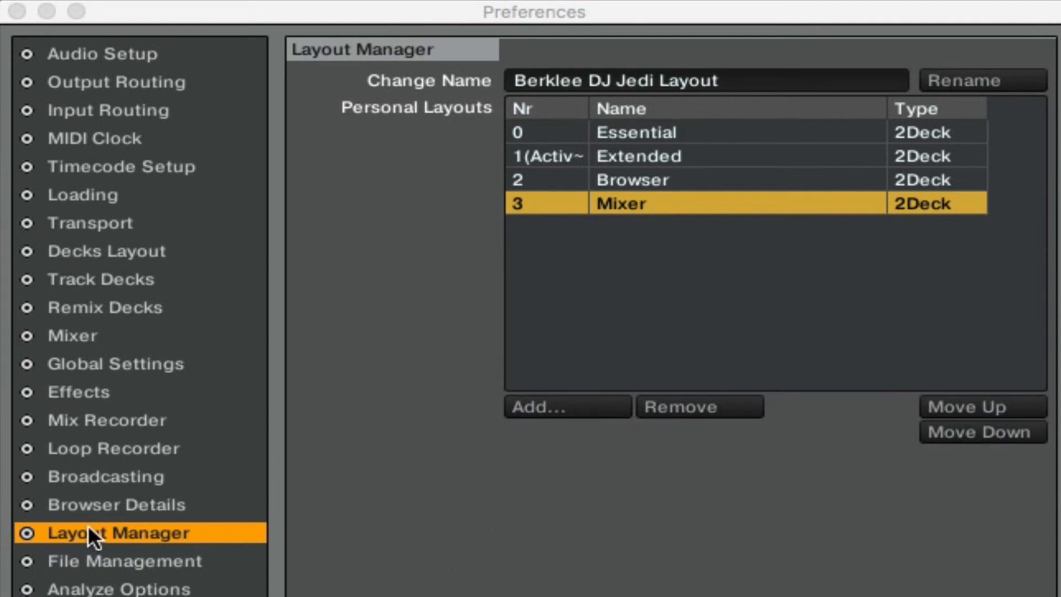
{"action": "mouse_move", "coordinate": [366, 494]}
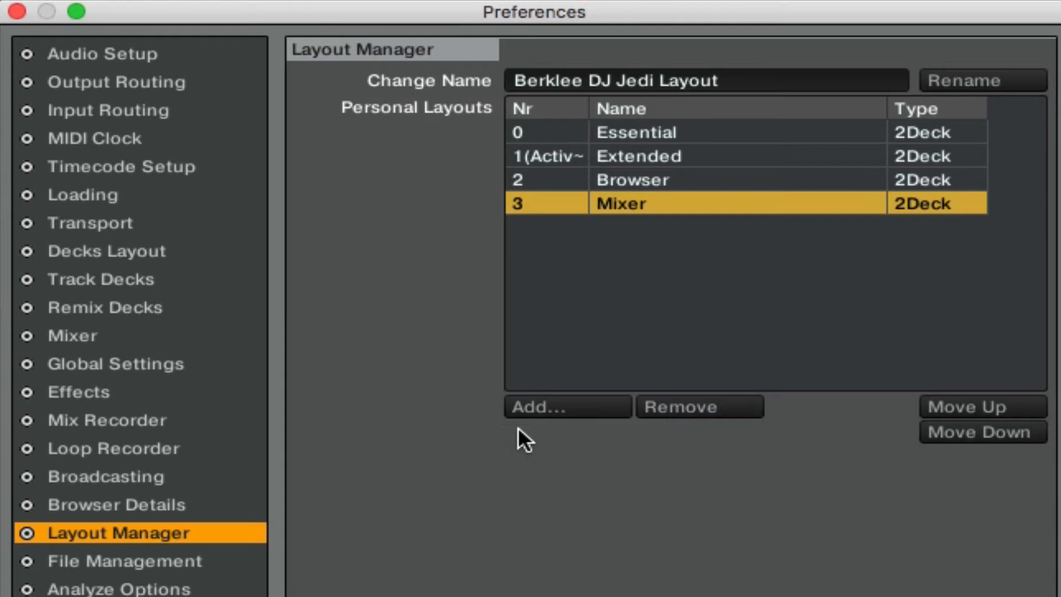
{"action": "left_click", "coordinate": [564, 407]}
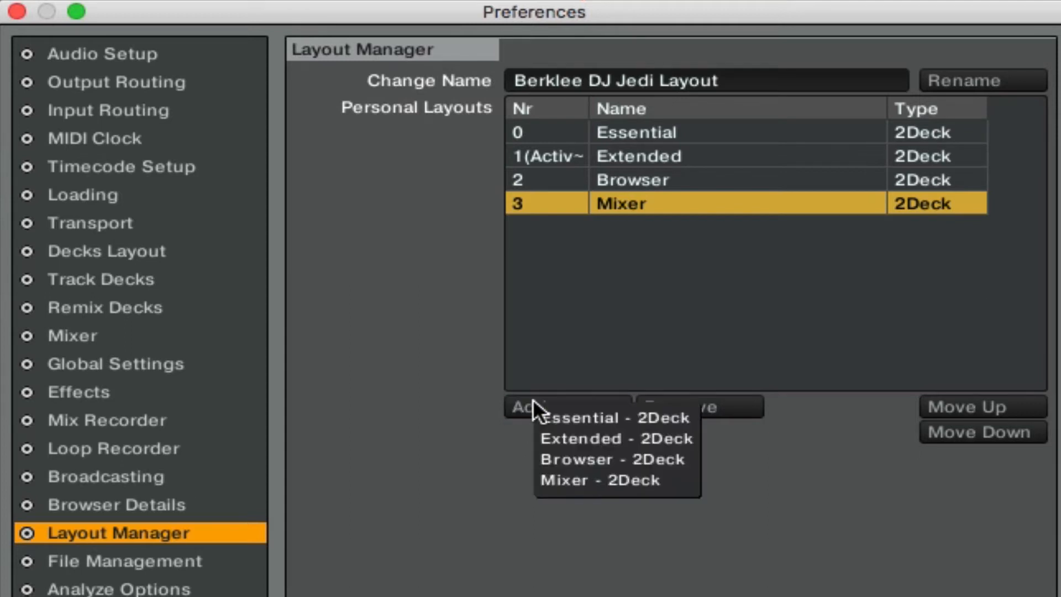
{"action": "mouse_move", "coordinate": [612, 418]}
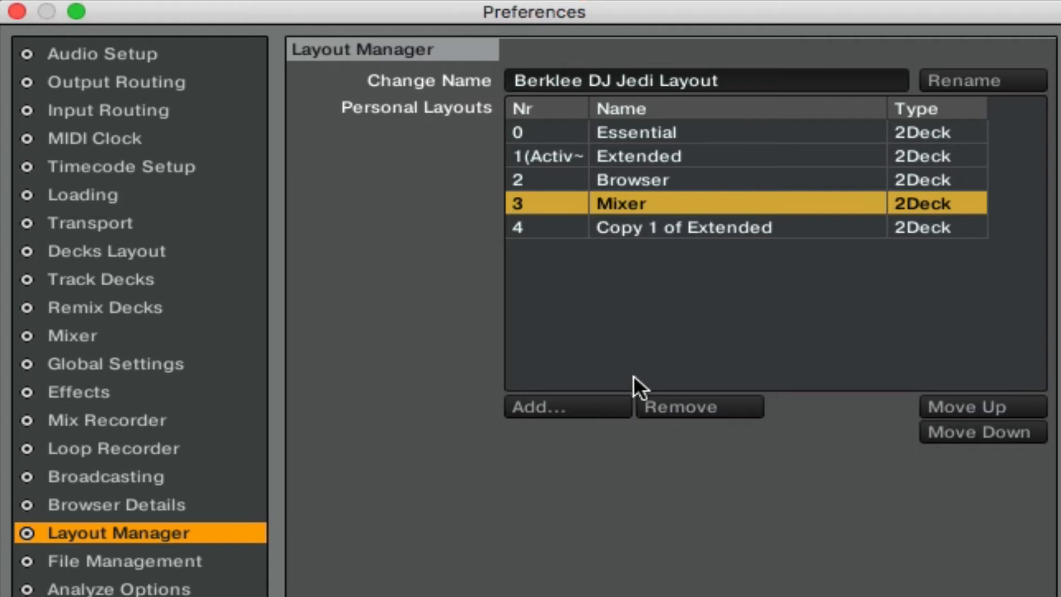
{"action": "left_click", "coordinate": [681, 226]}
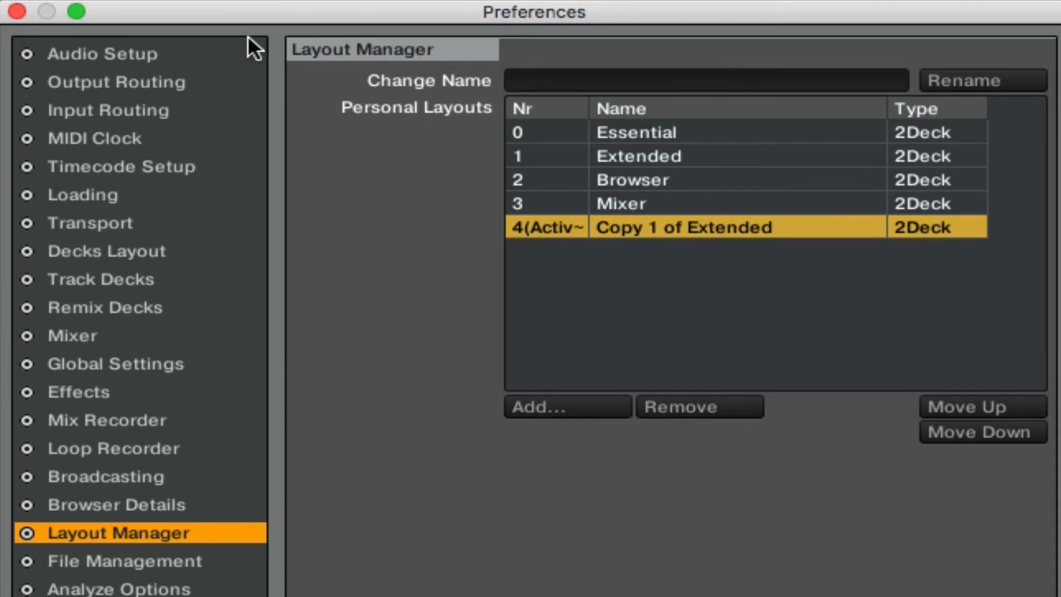
Step: Rename the copied layout to 'Berklee DJ Jedi' and move it to the top of personal layouts
{"action": "left_click", "coordinate": [703, 80]}
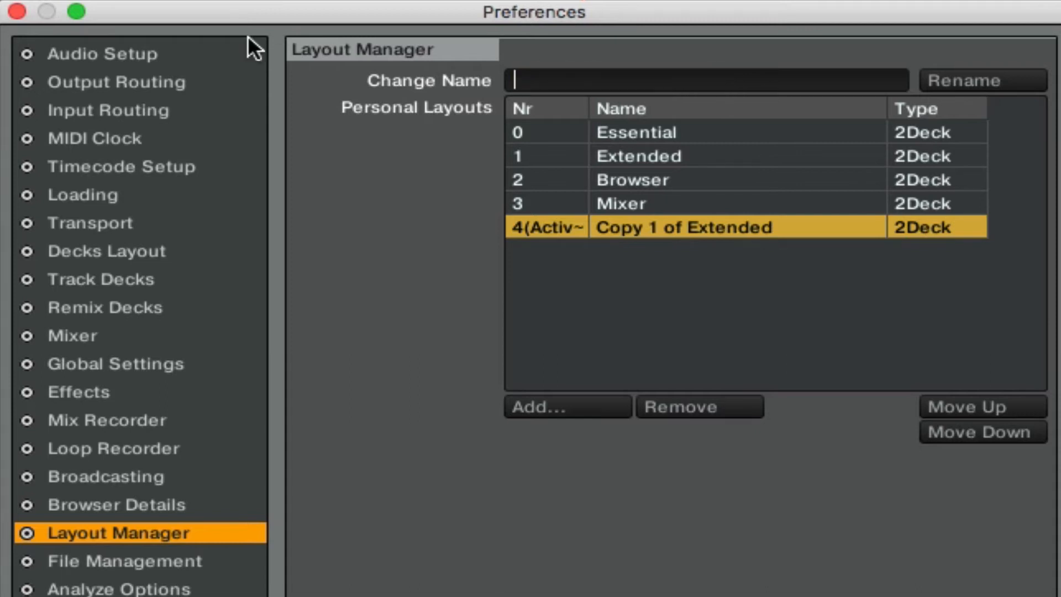
{"action": "type", "text": "Berklee DJ Jedi"}
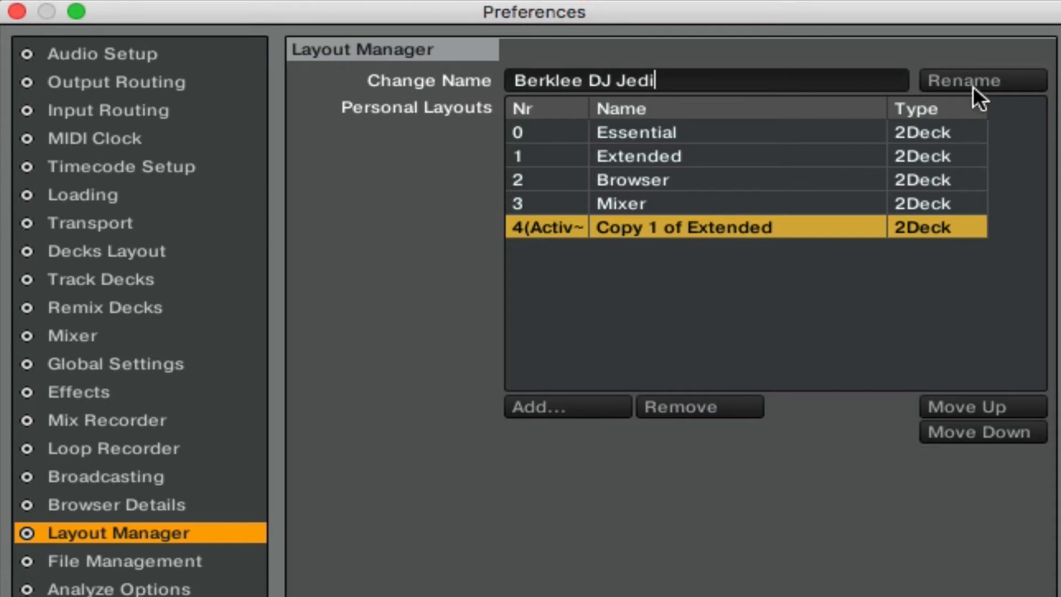
{"action": "left_click", "coordinate": [982, 81]}
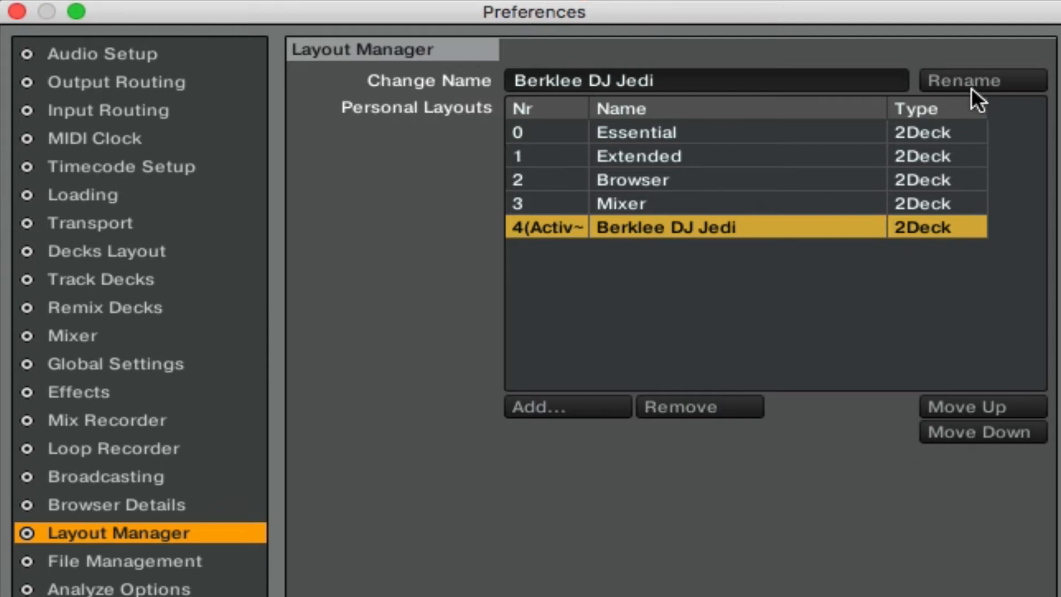
{"action": "mouse_move", "coordinate": [972, 406]}
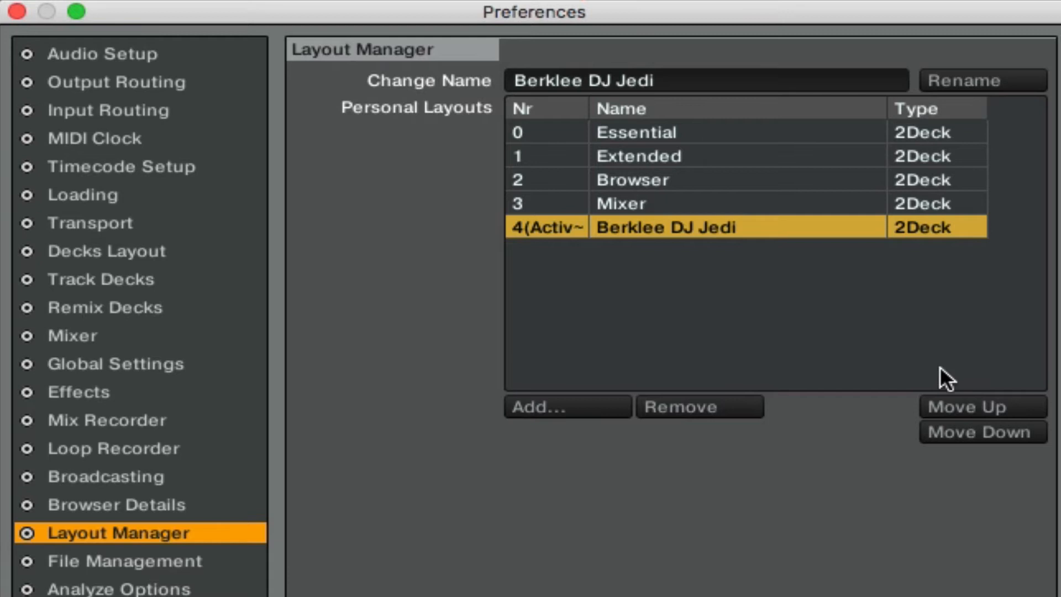
{"action": "left_click", "coordinate": [981, 405]}
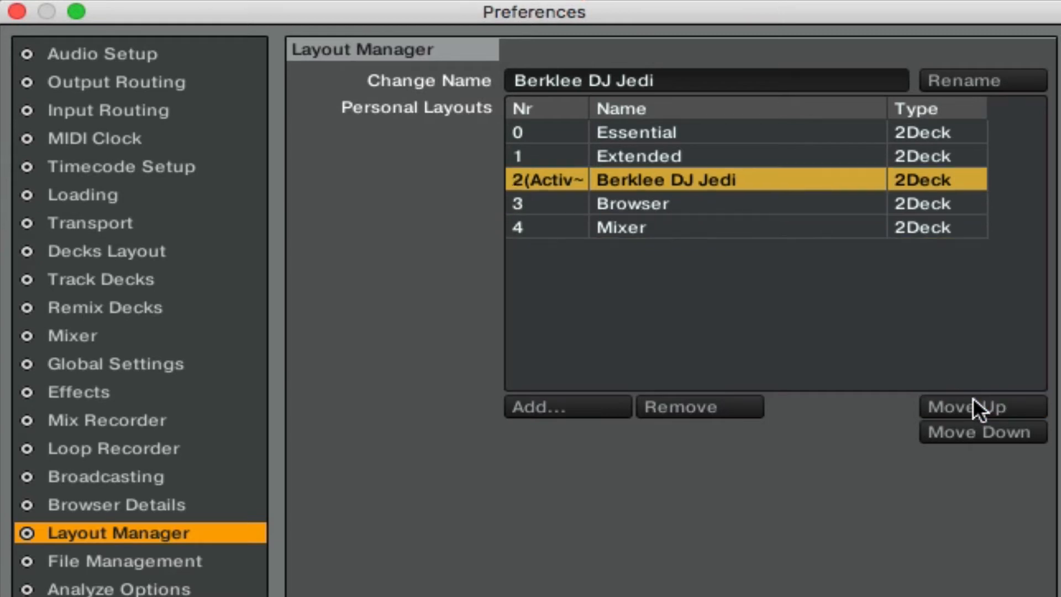
{"action": "left_click", "coordinate": [981, 407]}
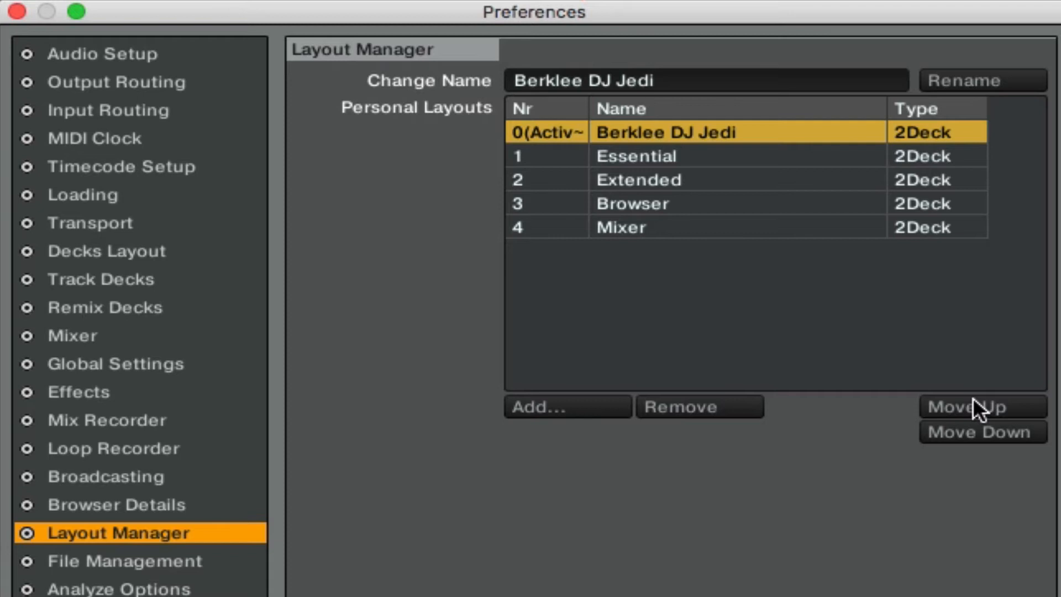
{"action": "mouse_move", "coordinate": [644, 535]}
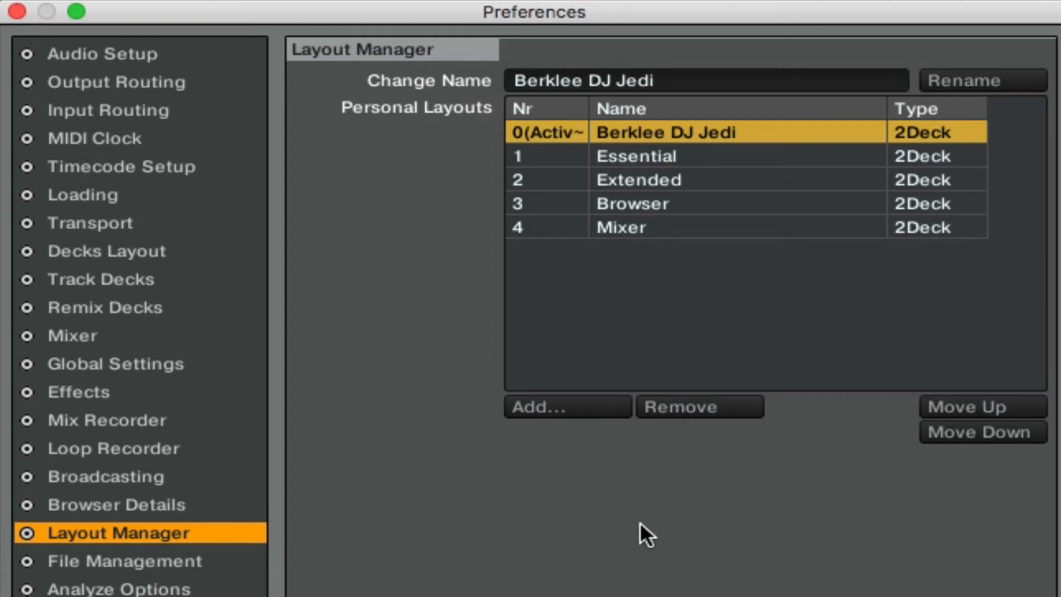
{"action": "mouse_move", "coordinate": [88, 247]}
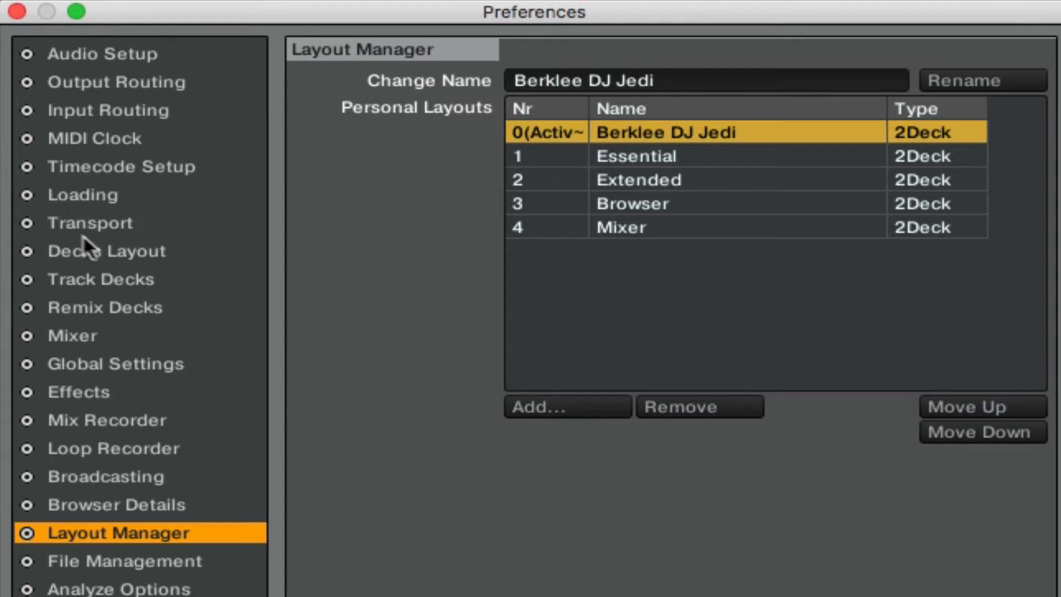
{"action": "mouse_move", "coordinate": [122, 332]}
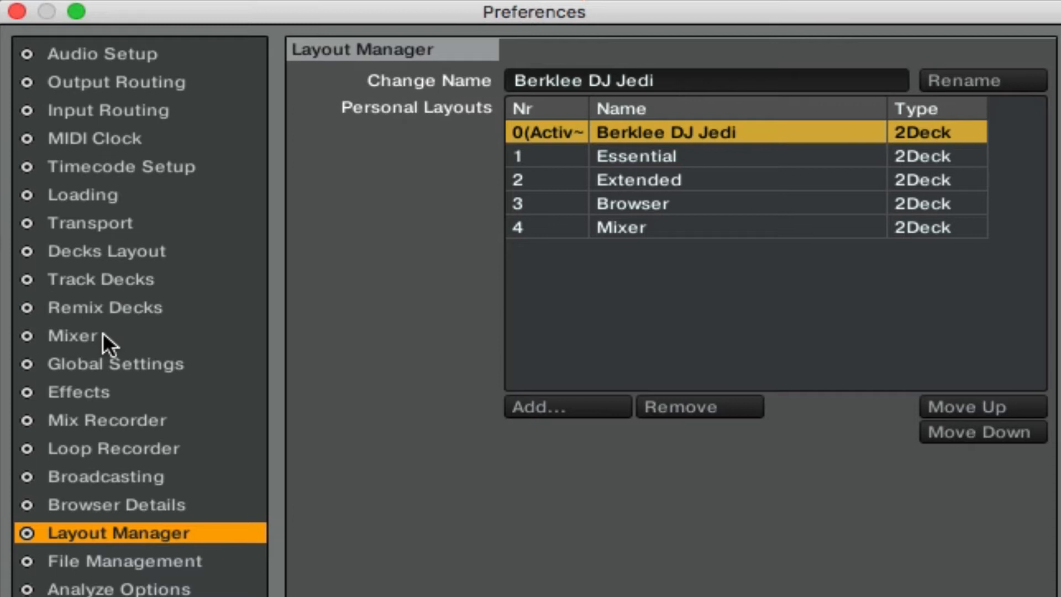
{"action": "mouse_move", "coordinate": [115, 375]}
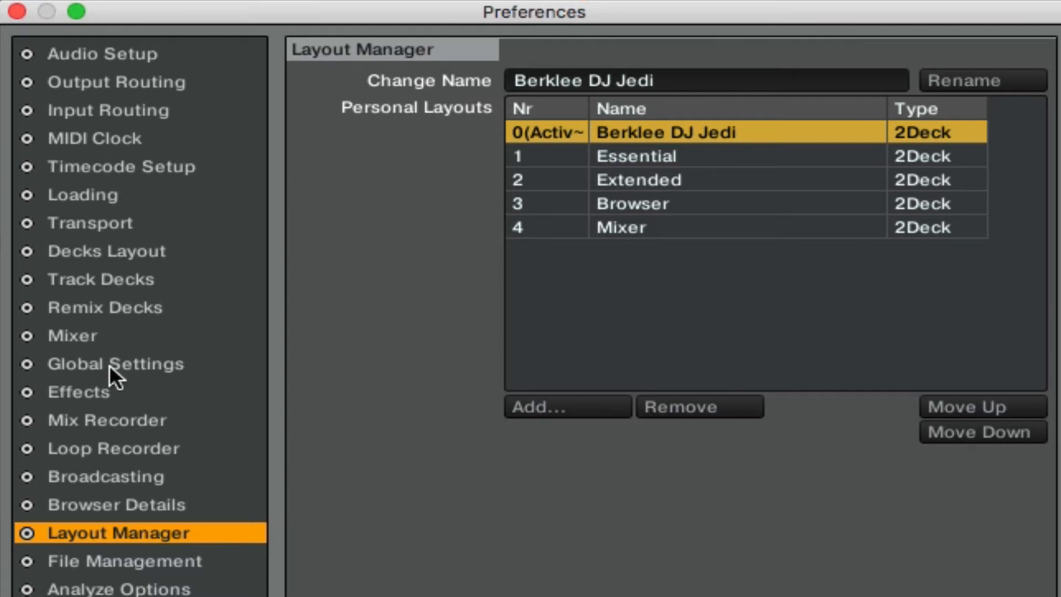
{"action": "mouse_move", "coordinate": [118, 503]}
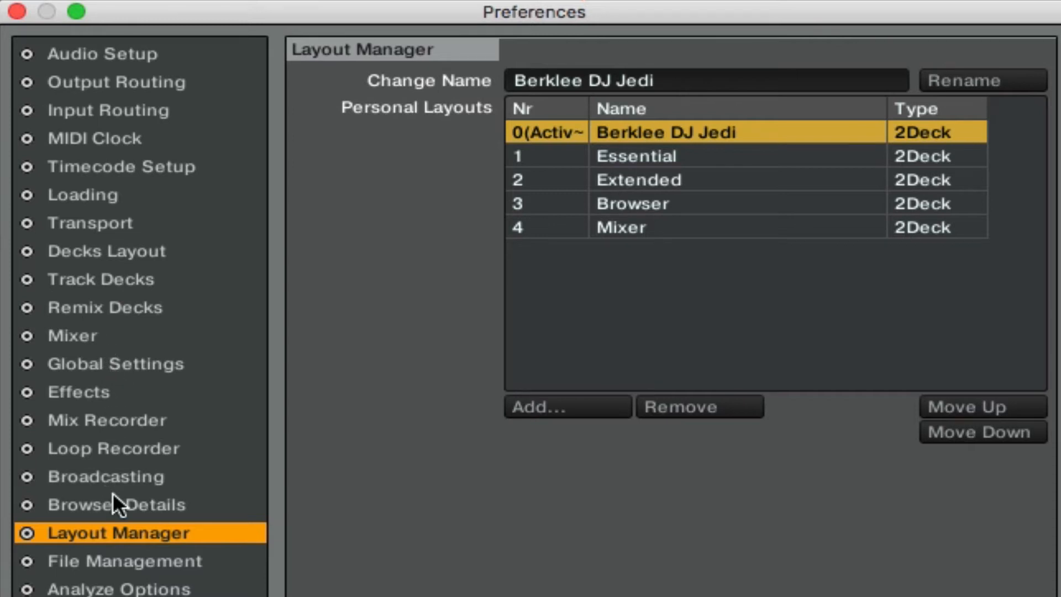
Step: In Browser Details keep the preview player hidden, with cover art and playlist favorites shown
{"action": "left_click", "coordinate": [119, 503]}
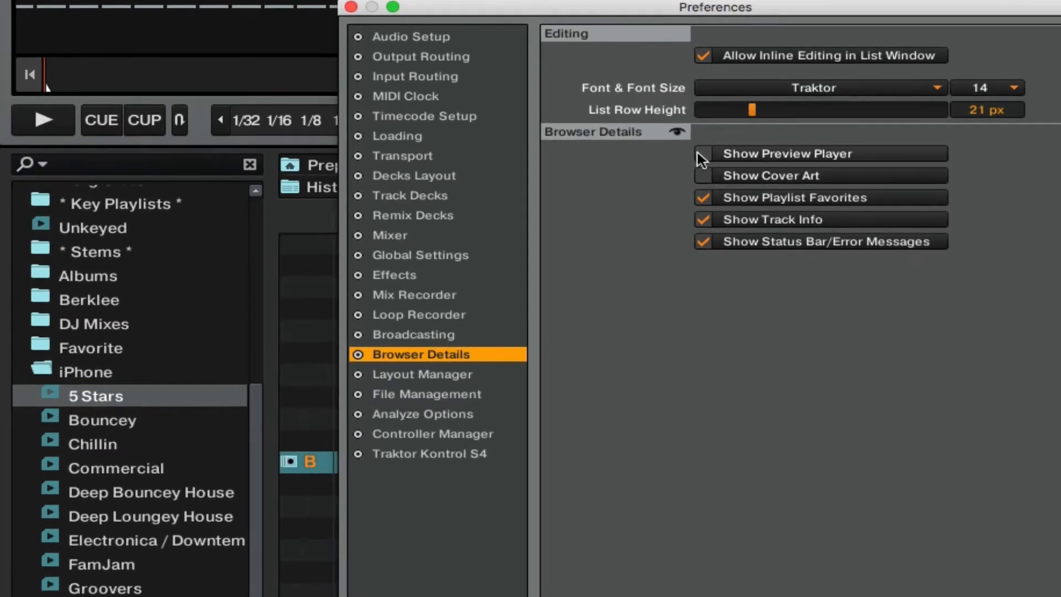
{"action": "left_click", "coordinate": [704, 153]}
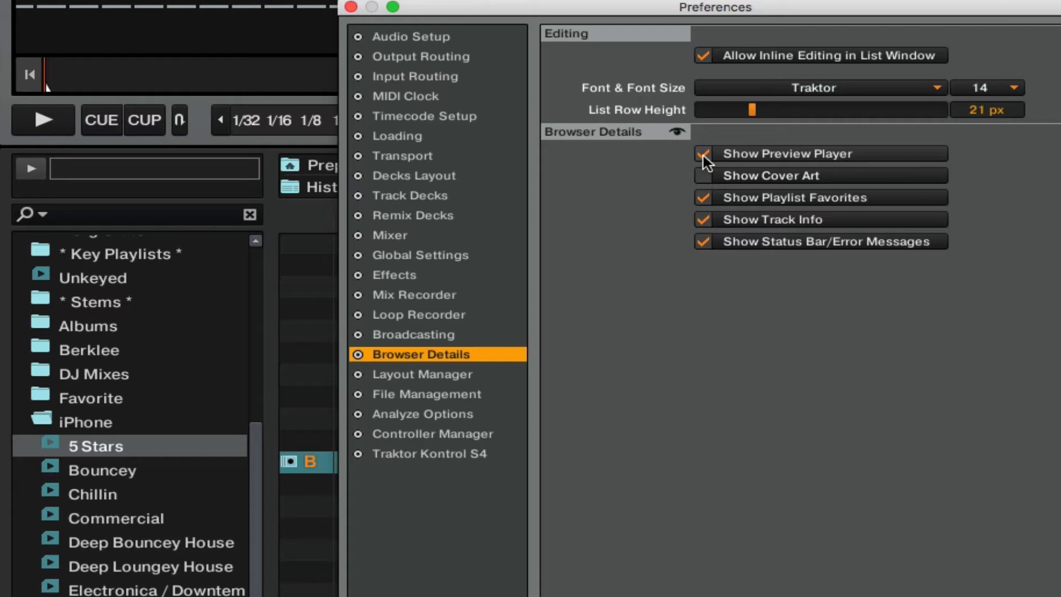
{"action": "left_click", "coordinate": [704, 152]}
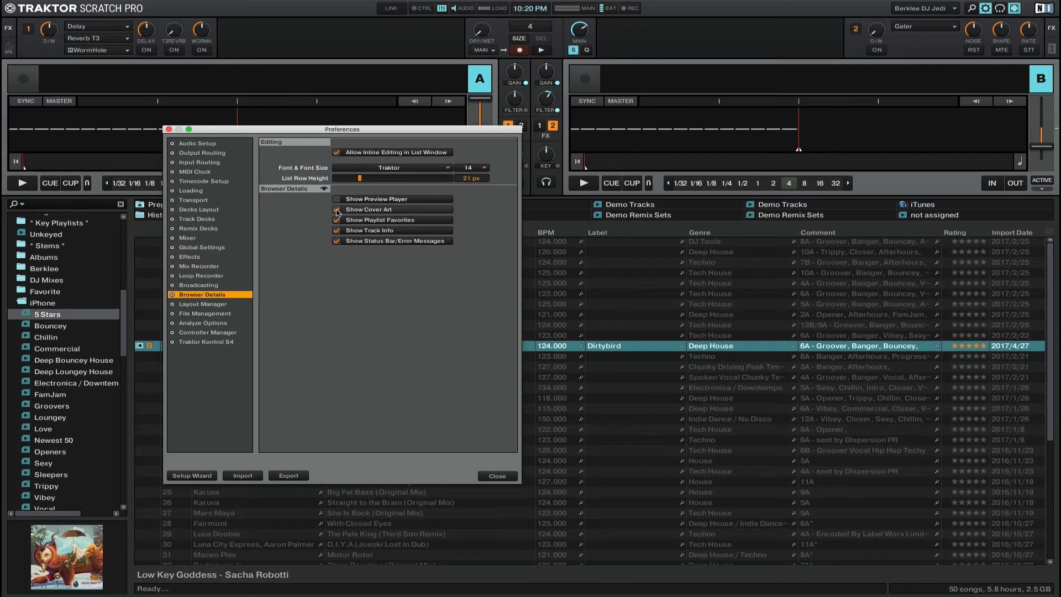
{"action": "left_click", "coordinate": [337, 210]}
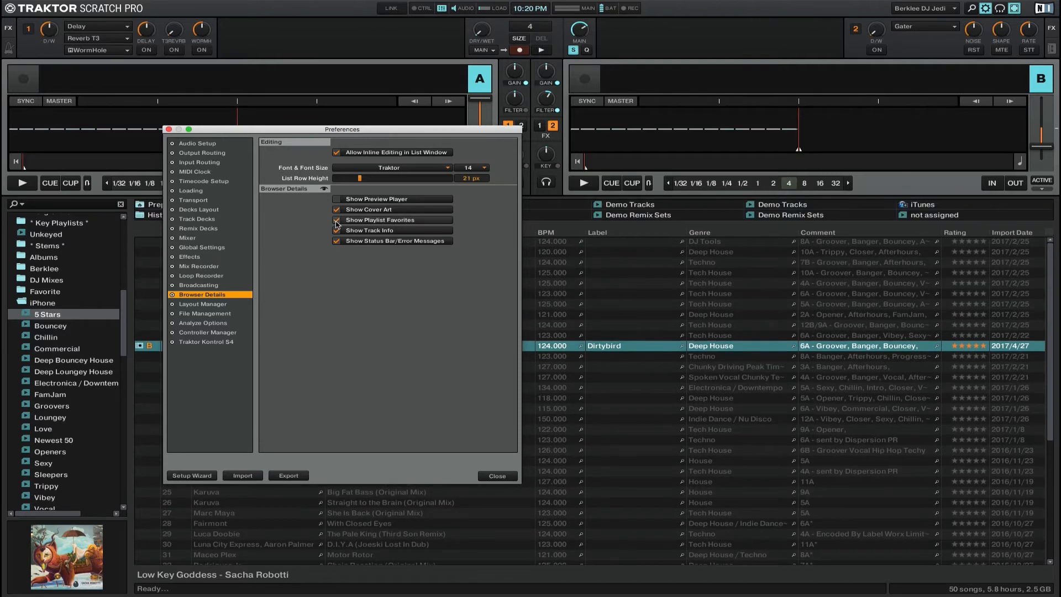
{"action": "left_click", "coordinate": [337, 220]}
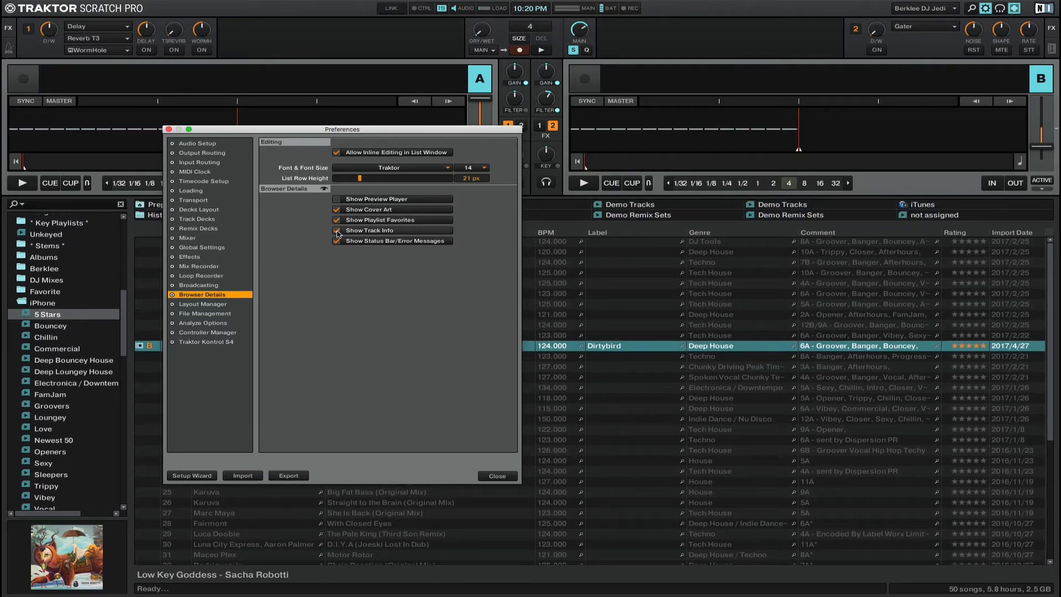
Step: Hide the track info display while keeping status and error messages shown
{"action": "left_click", "coordinate": [337, 230]}
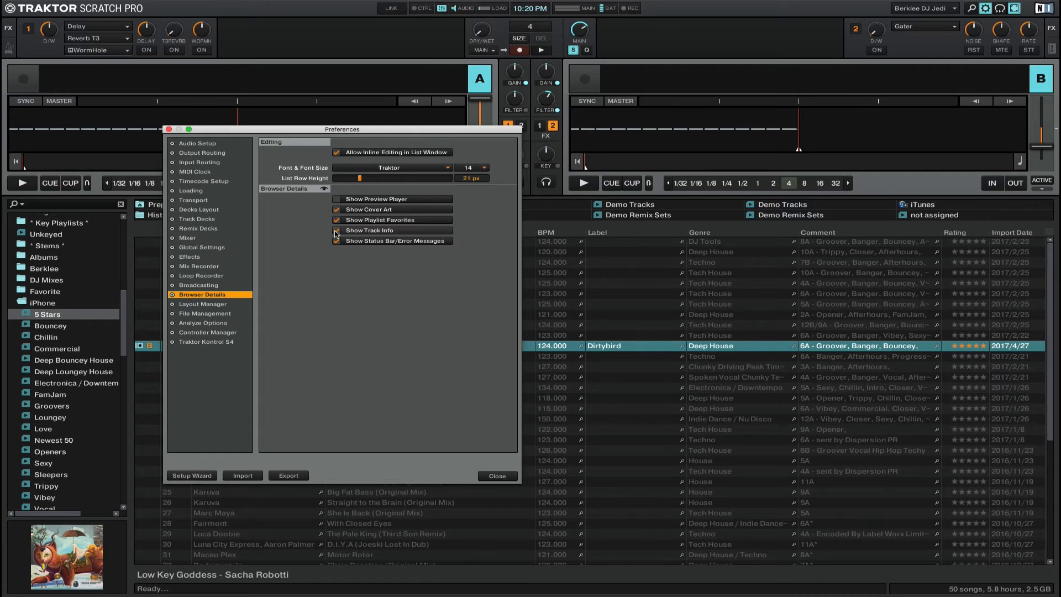
{"action": "left_click", "coordinate": [336, 231]}
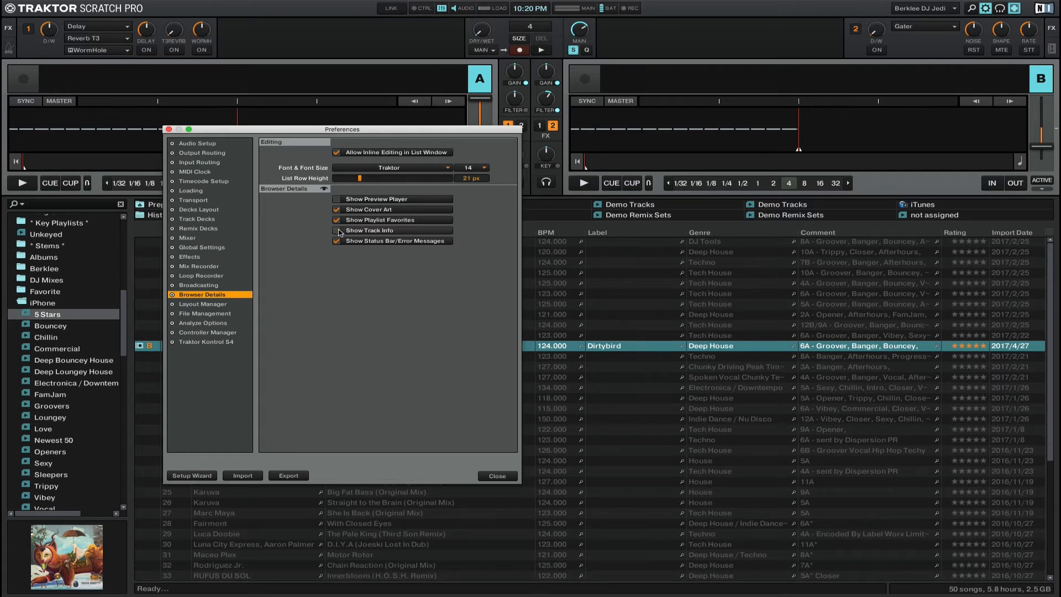
{"action": "left_click", "coordinate": [337, 230]}
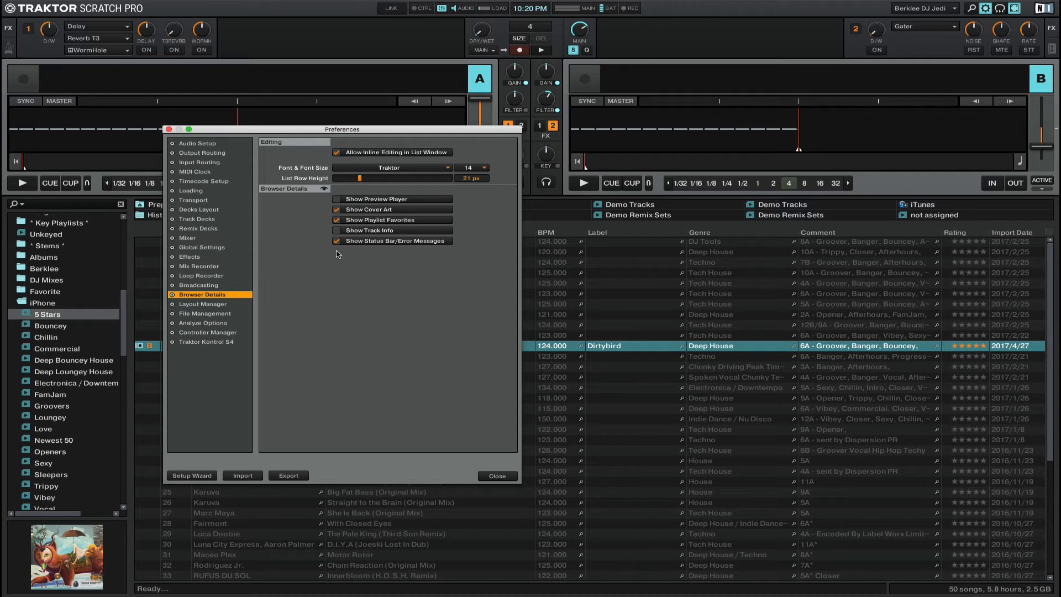
{"action": "left_click", "coordinate": [337, 241]}
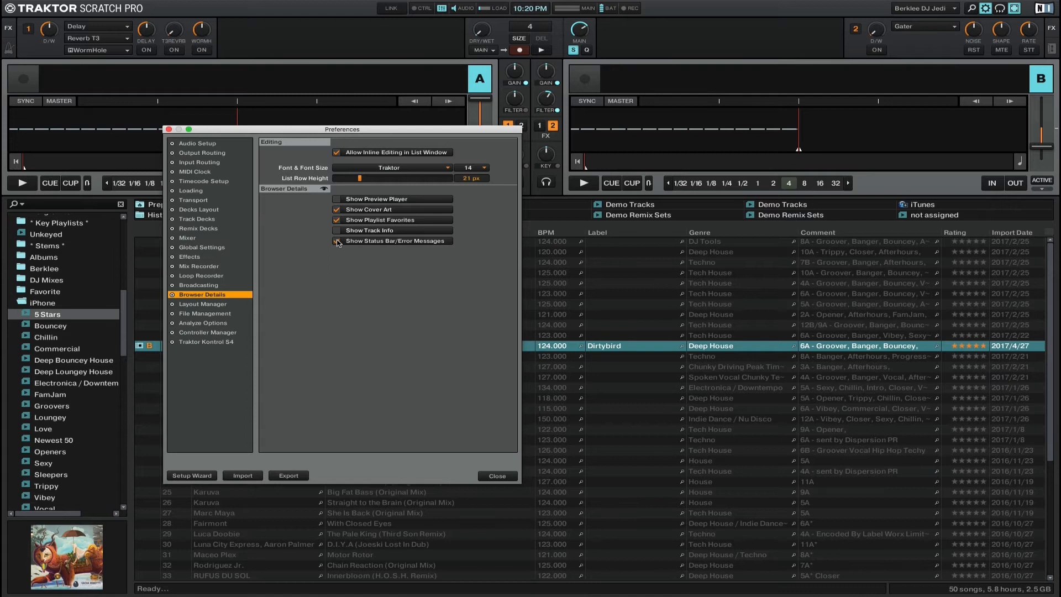
{"action": "left_click", "coordinate": [337, 240]}
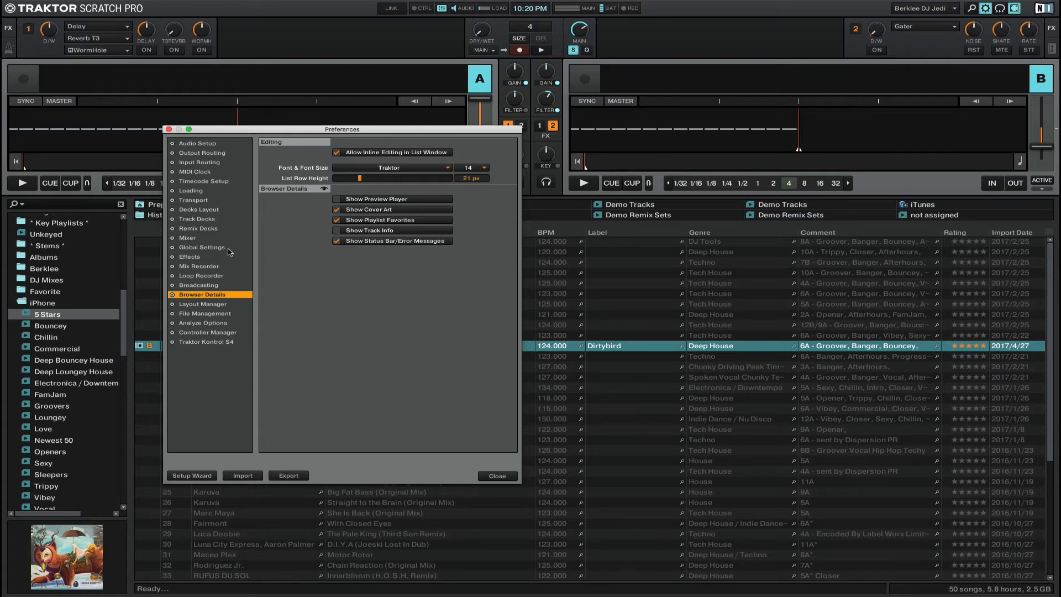
Step: In Global Settings keep Effect 1 on the left and Effect 2 on the right global section
{"action": "left_click", "coordinate": [201, 246]}
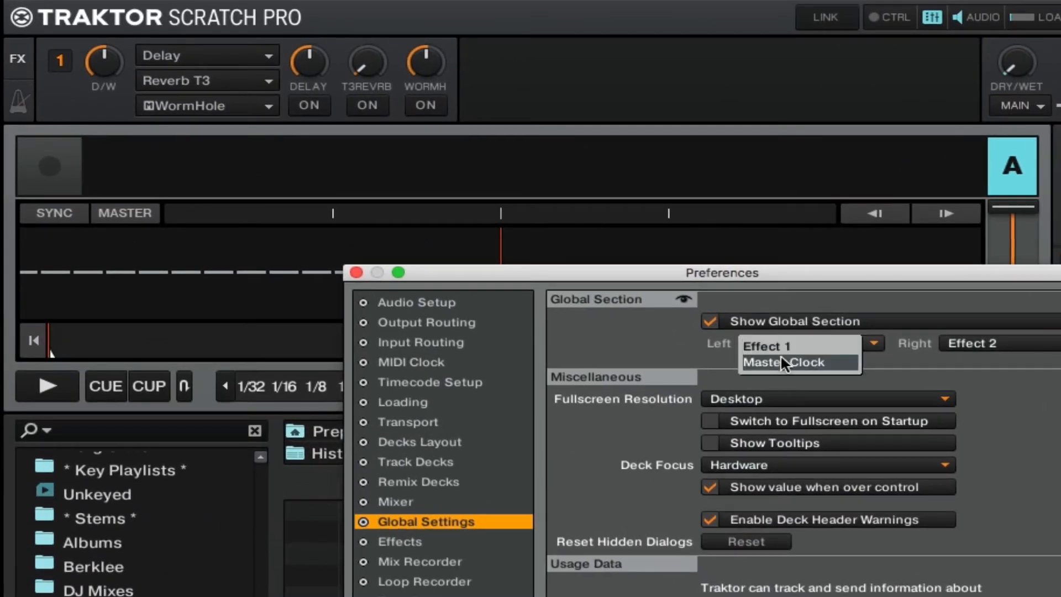
{"action": "left_click", "coordinate": [784, 363]}
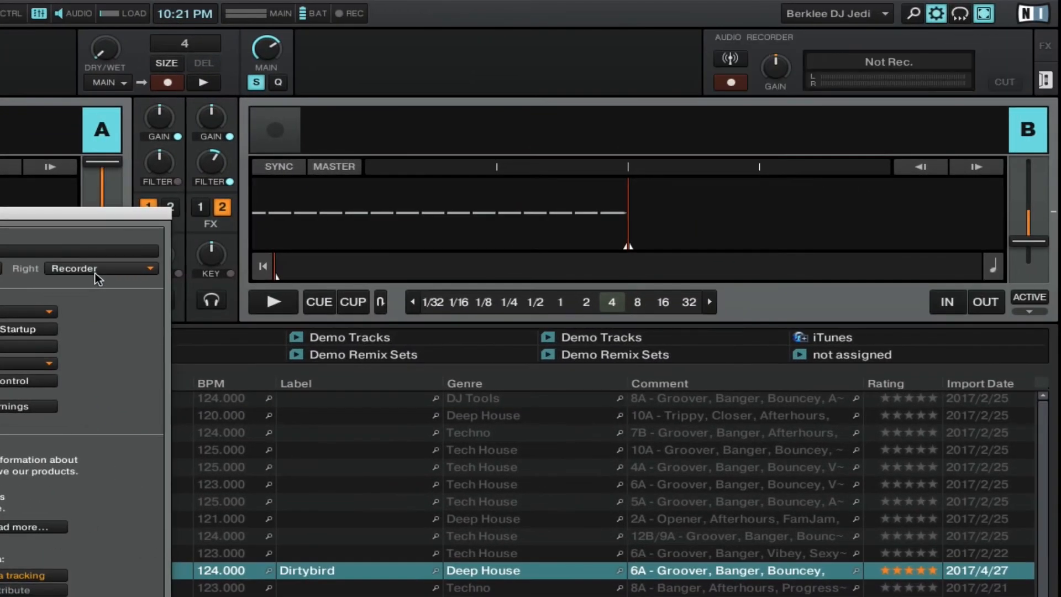
{"action": "left_click", "coordinate": [101, 267]}
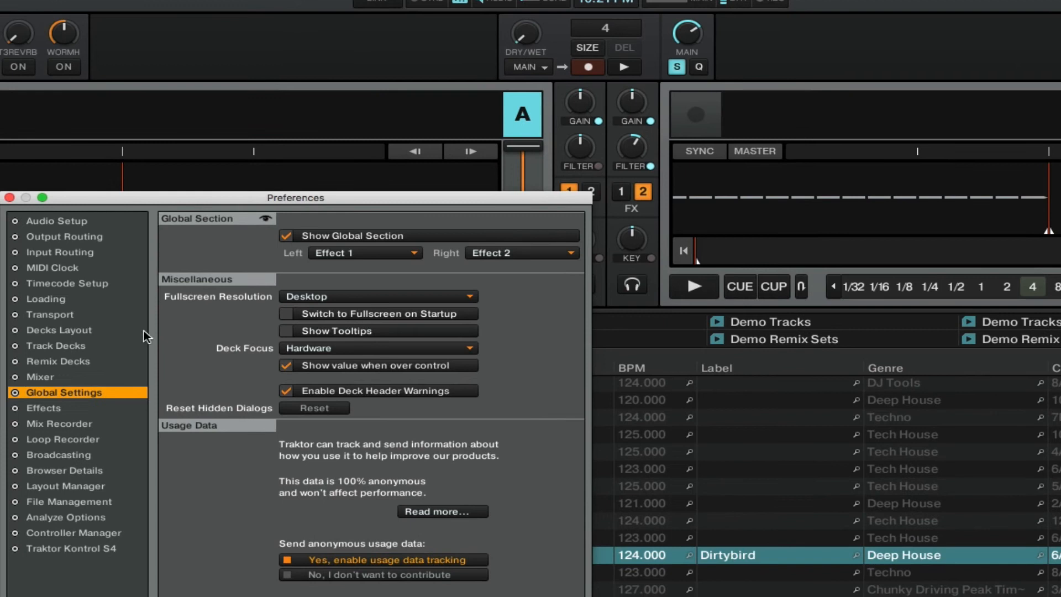
Step: In Decks Layout review deck A's flavor and keep it as a Track Deck
{"action": "left_click", "coordinate": [58, 330]}
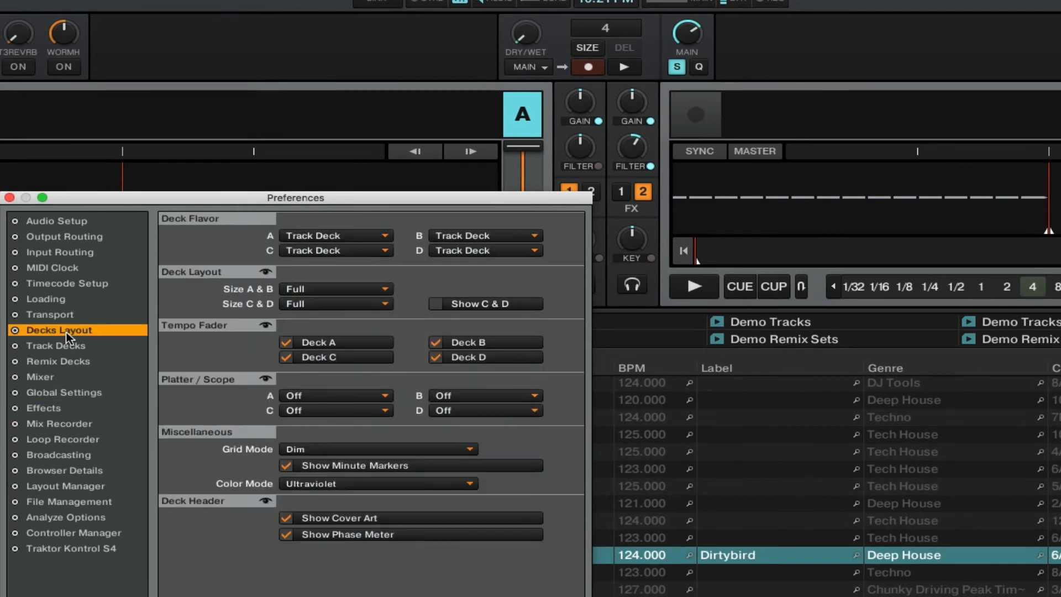
{"action": "mouse_move", "coordinate": [290, 266]}
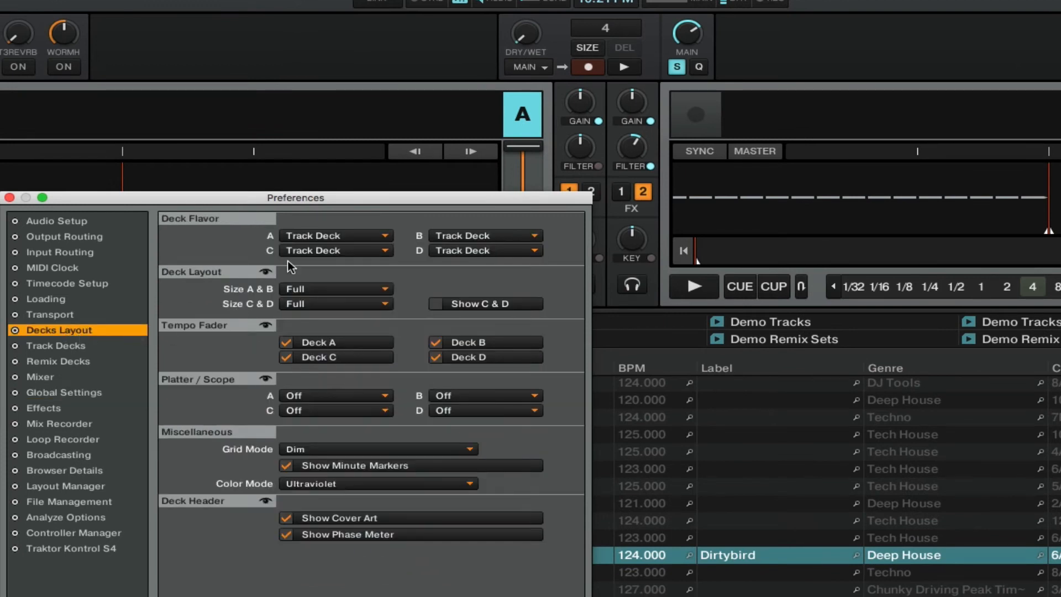
{"action": "left_click", "coordinate": [335, 235]}
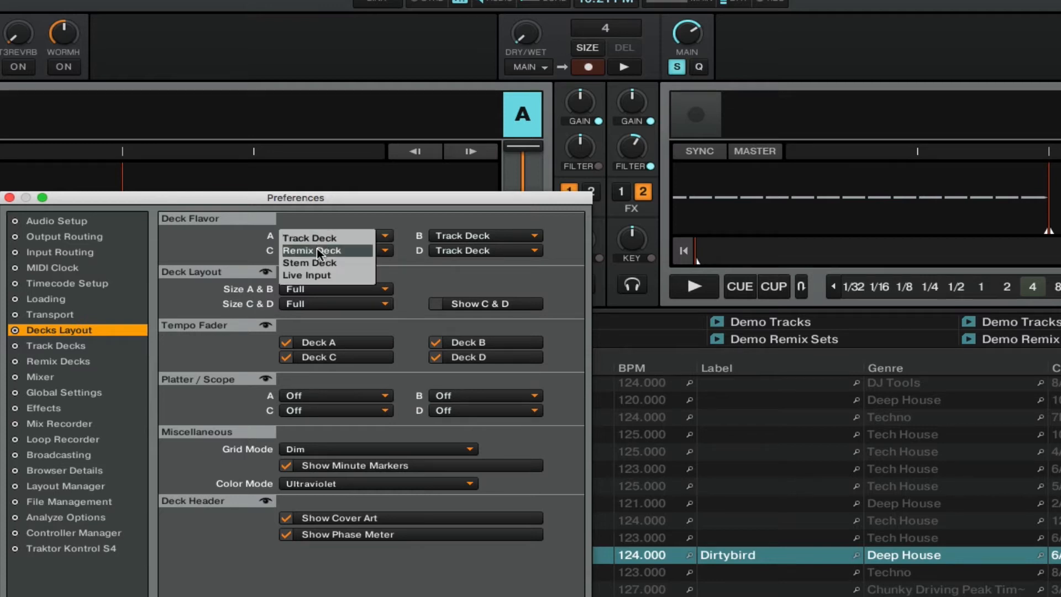
{"action": "left_click", "coordinate": [308, 238]}
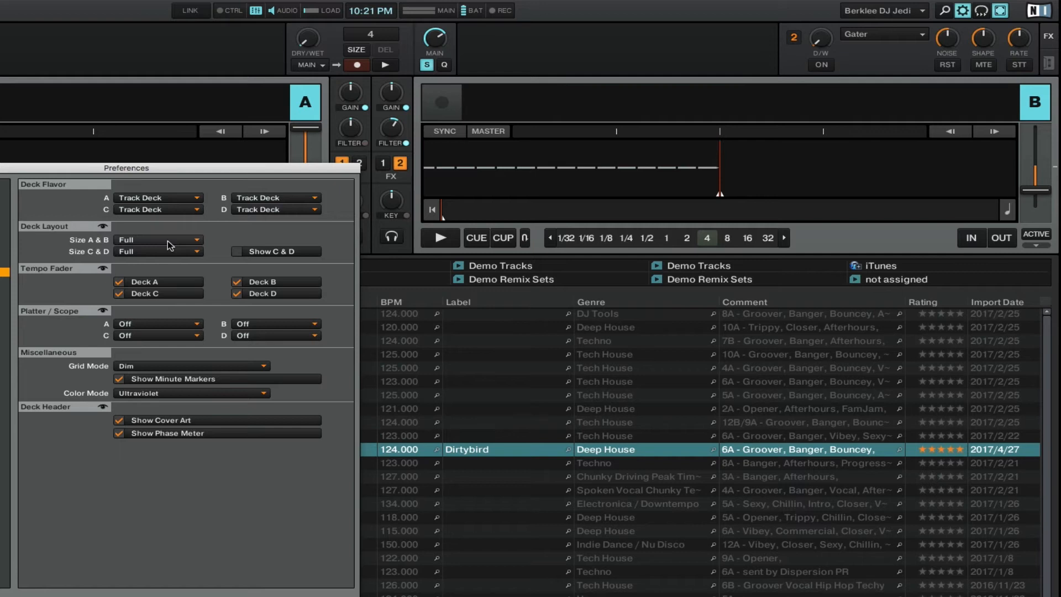
Step: Set the Size A & B option to Advanced, revealing the cue and grid row
{"action": "left_click", "coordinate": [159, 240]}
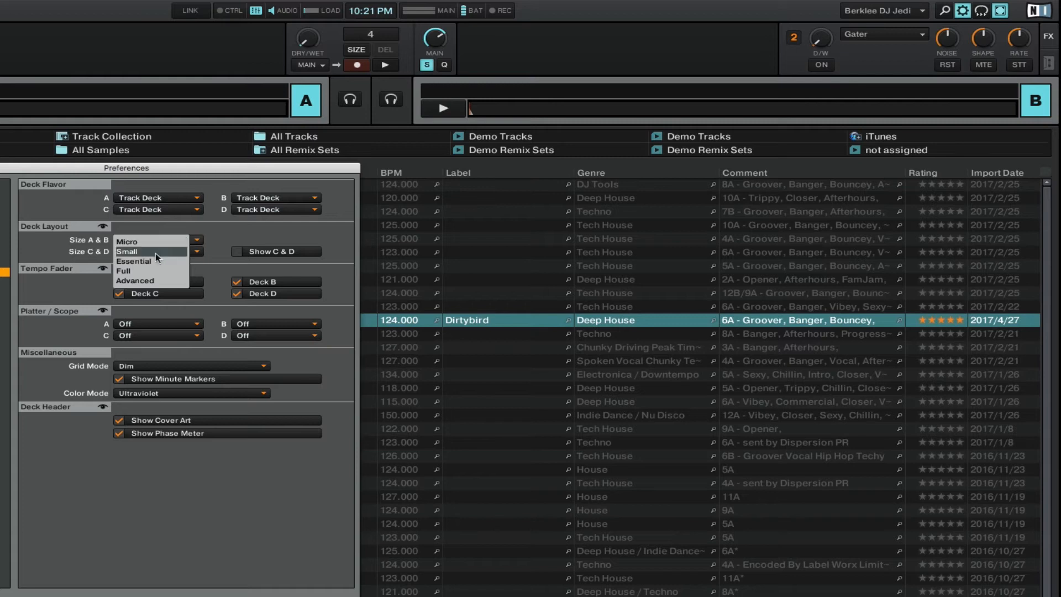
{"action": "mouse_move", "coordinate": [139, 280]}
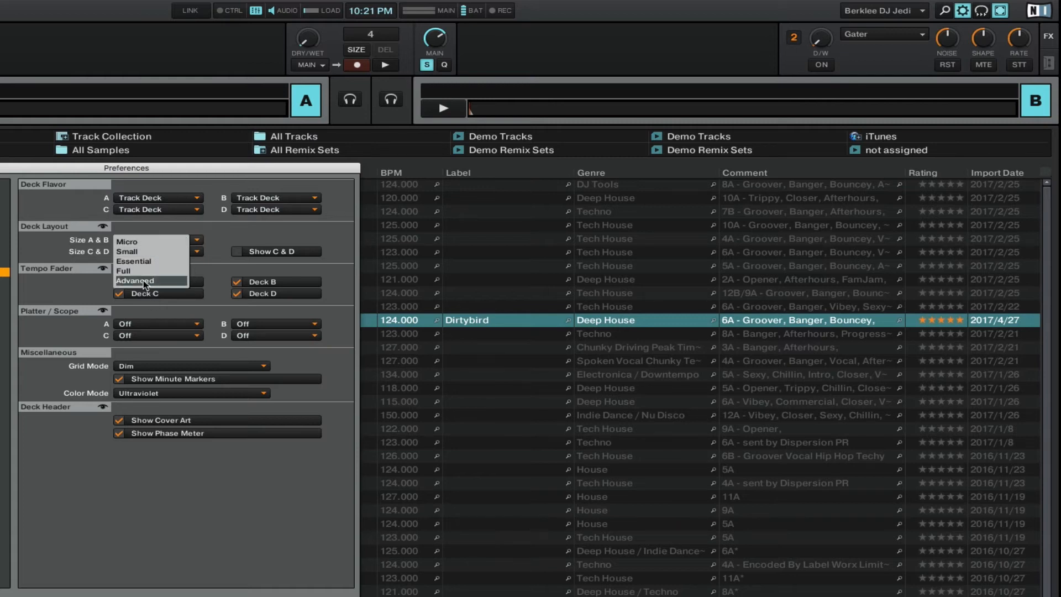
{"action": "left_click", "coordinate": [140, 281]}
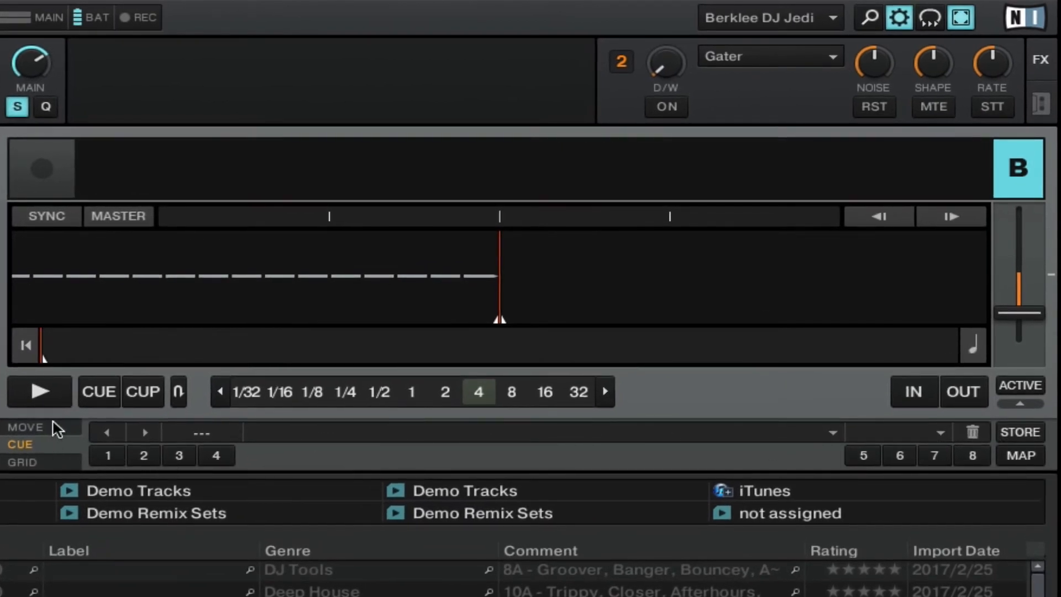
{"action": "mouse_move", "coordinate": [30, 466]}
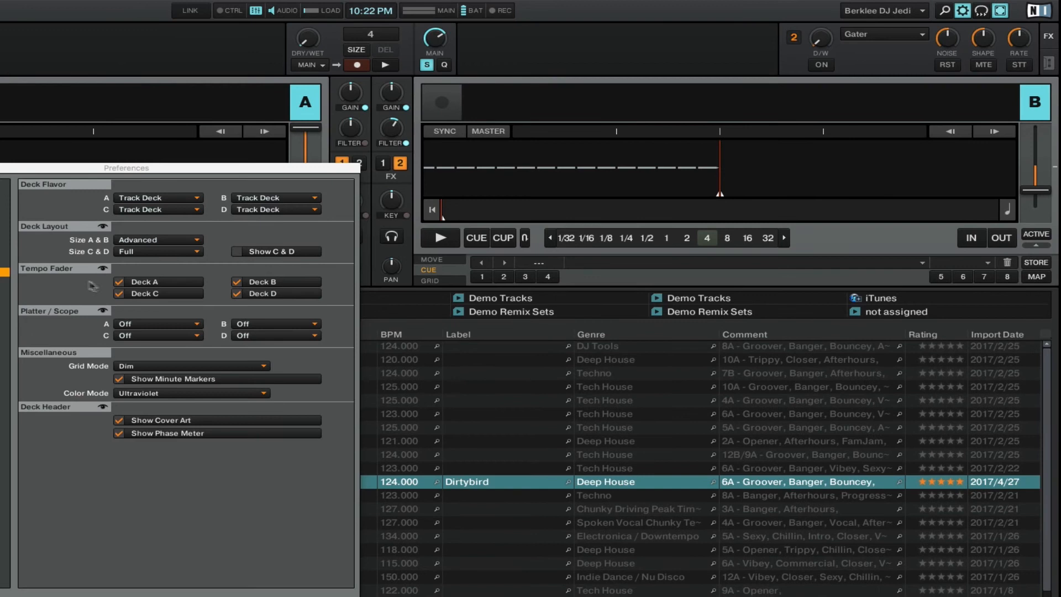
{"action": "left_click", "coordinate": [235, 282]}
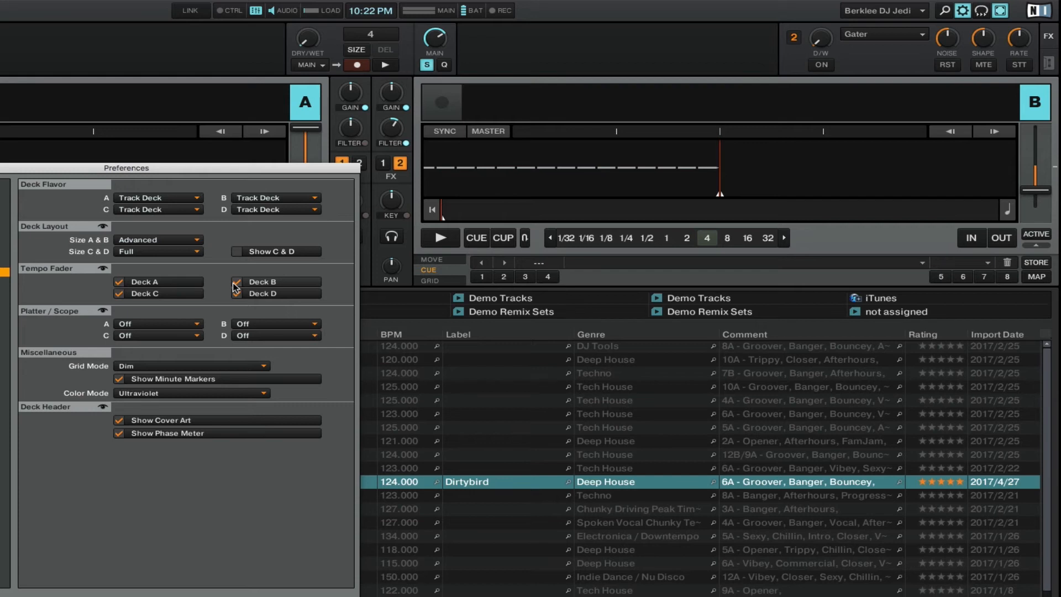
{"action": "left_click", "coordinate": [235, 293]}
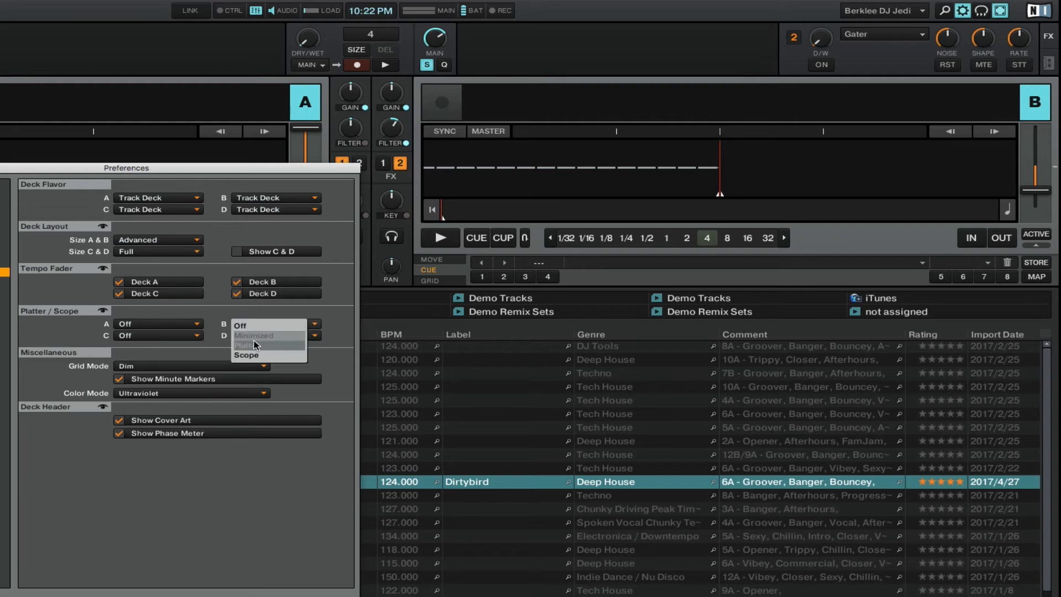
{"action": "left_click", "coordinate": [247, 354]}
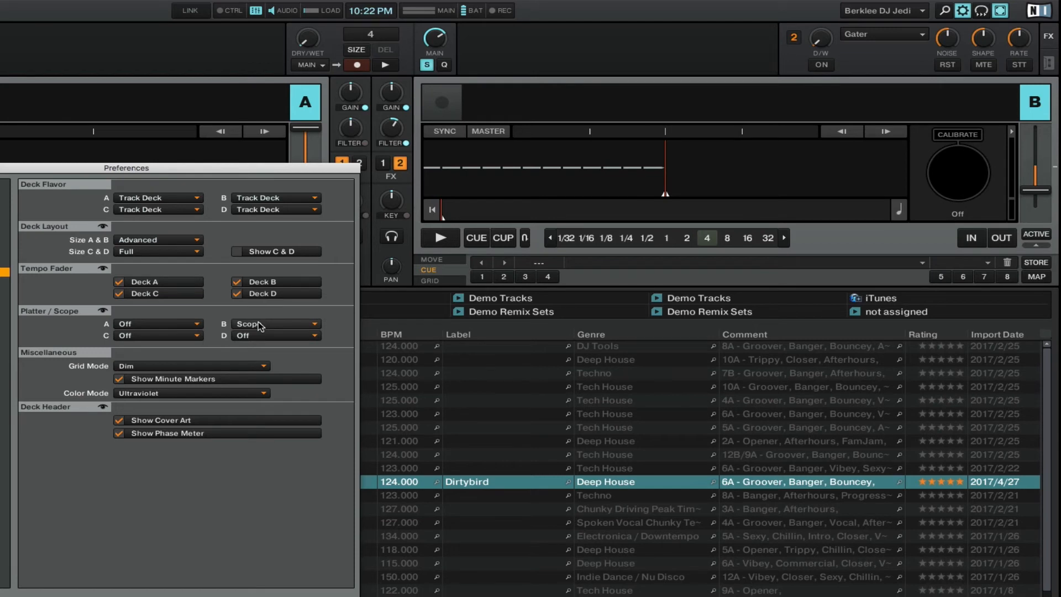
{"action": "left_click", "coordinate": [274, 324]}
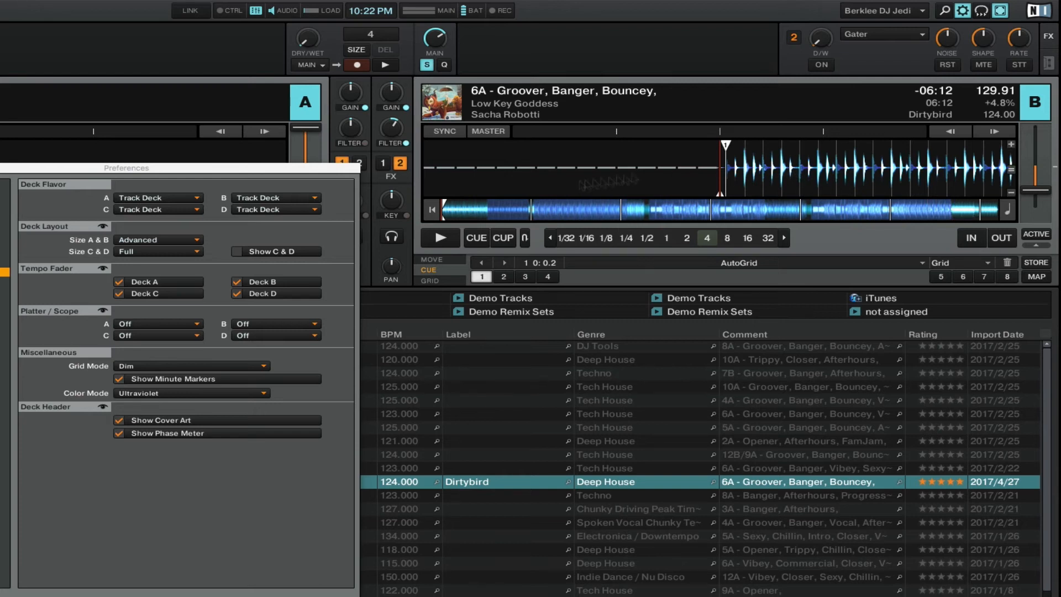
{"action": "mouse_move", "coordinate": [504, 210]}
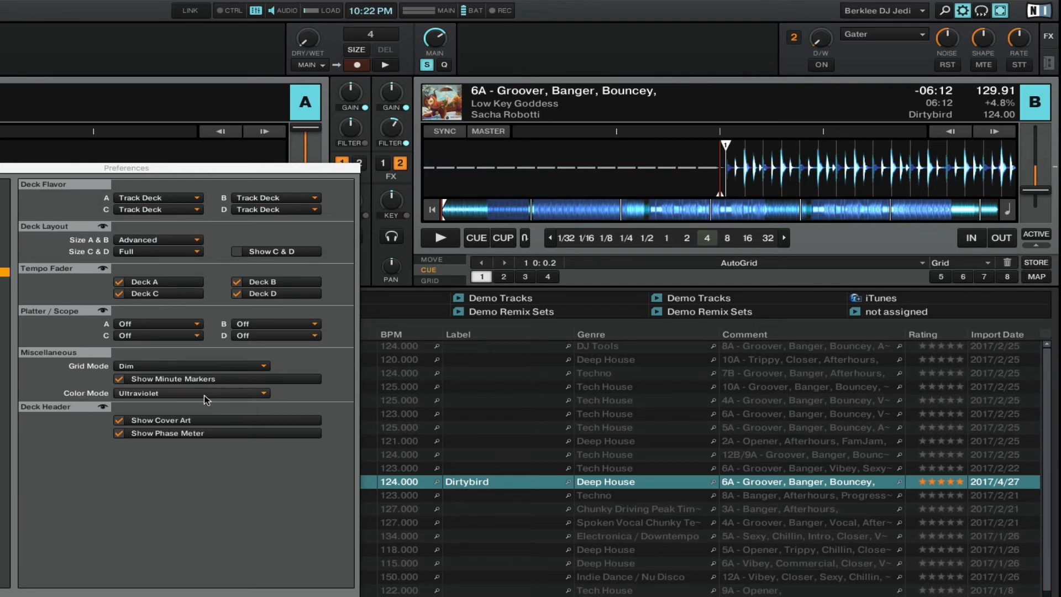
Step: Try Infrared and X-Ray waveform colours, then settle on Spectrum colour mode
{"action": "left_click", "coordinate": [191, 393]}
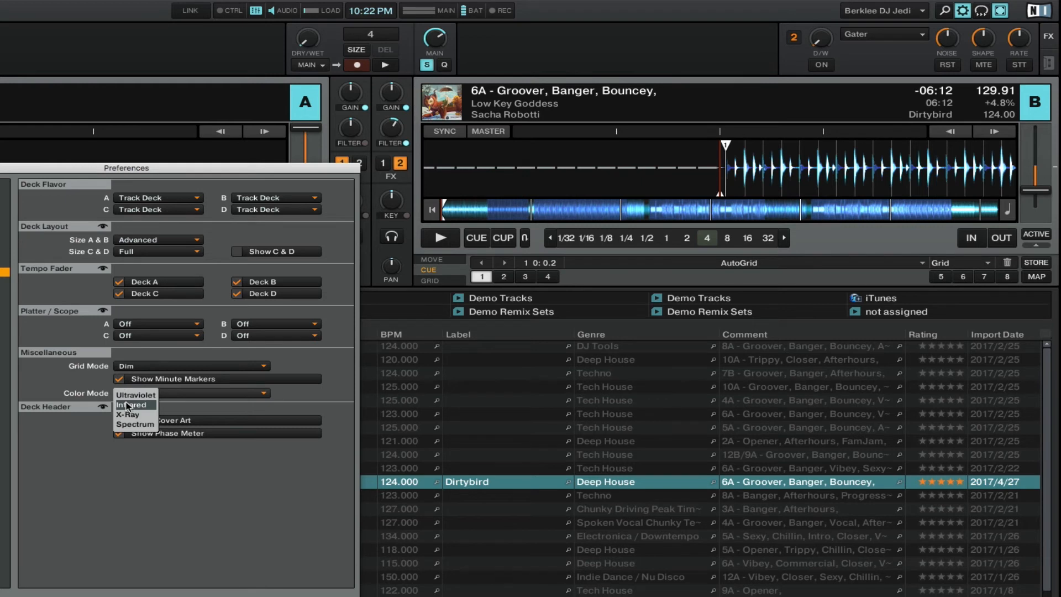
{"action": "left_click", "coordinate": [134, 405]}
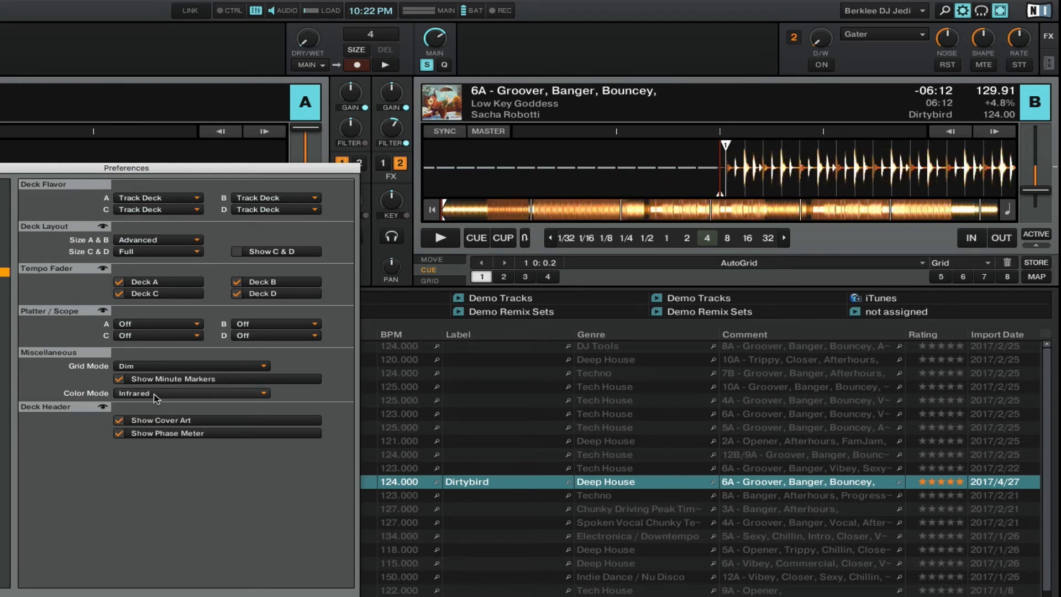
{"action": "left_click", "coordinate": [191, 393]}
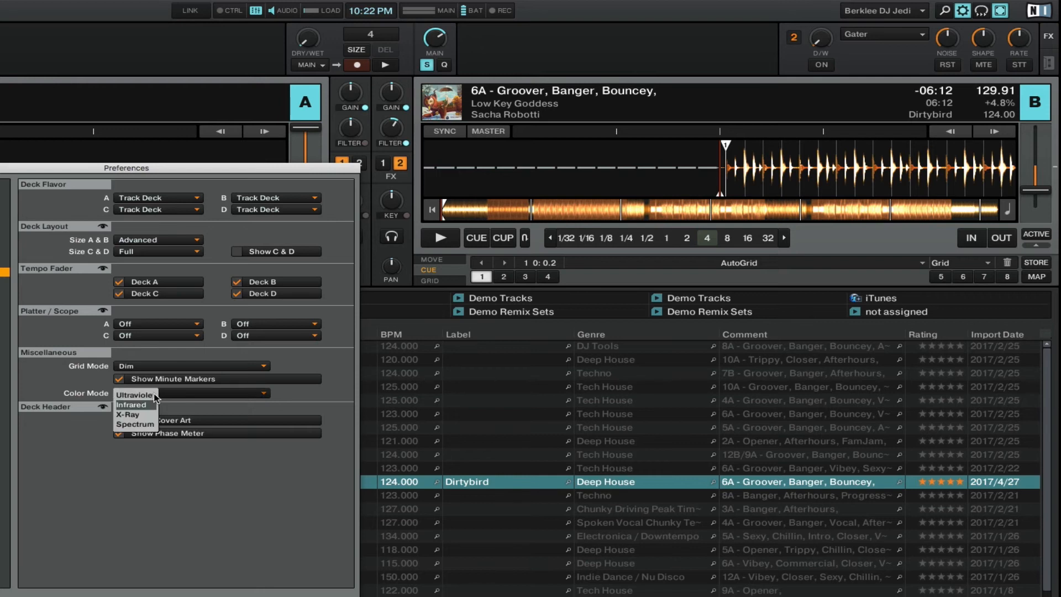
{"action": "left_click", "coordinate": [128, 413]}
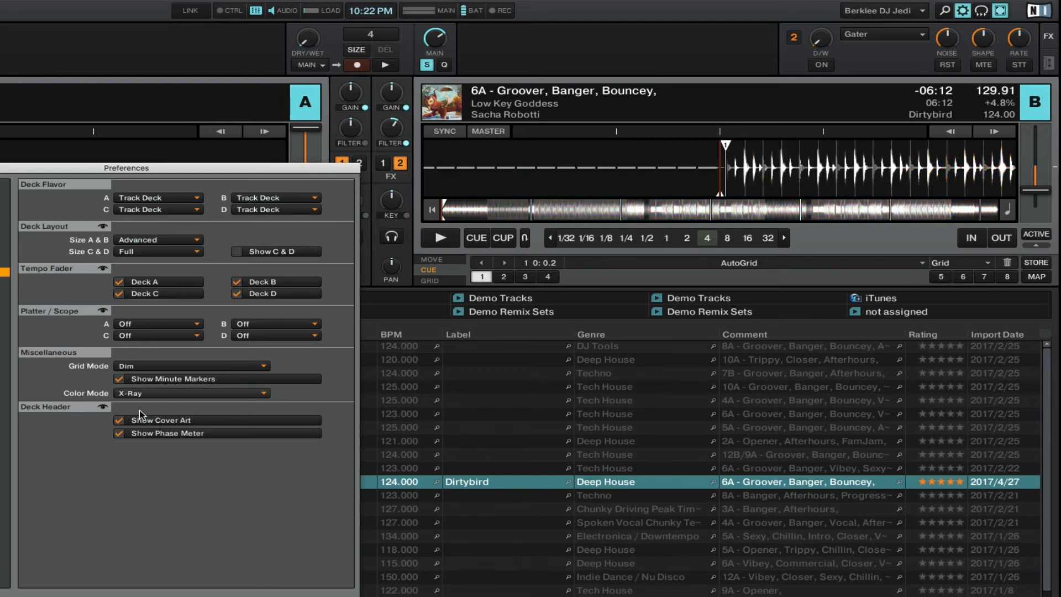
{"action": "left_click", "coordinate": [191, 393]}
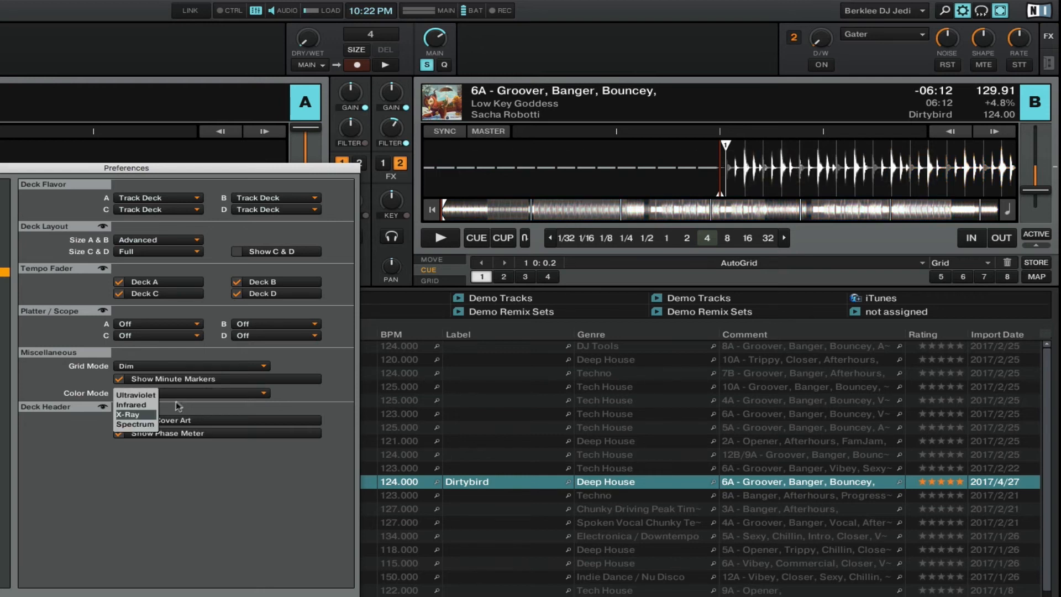
{"action": "left_click", "coordinate": [135, 424]}
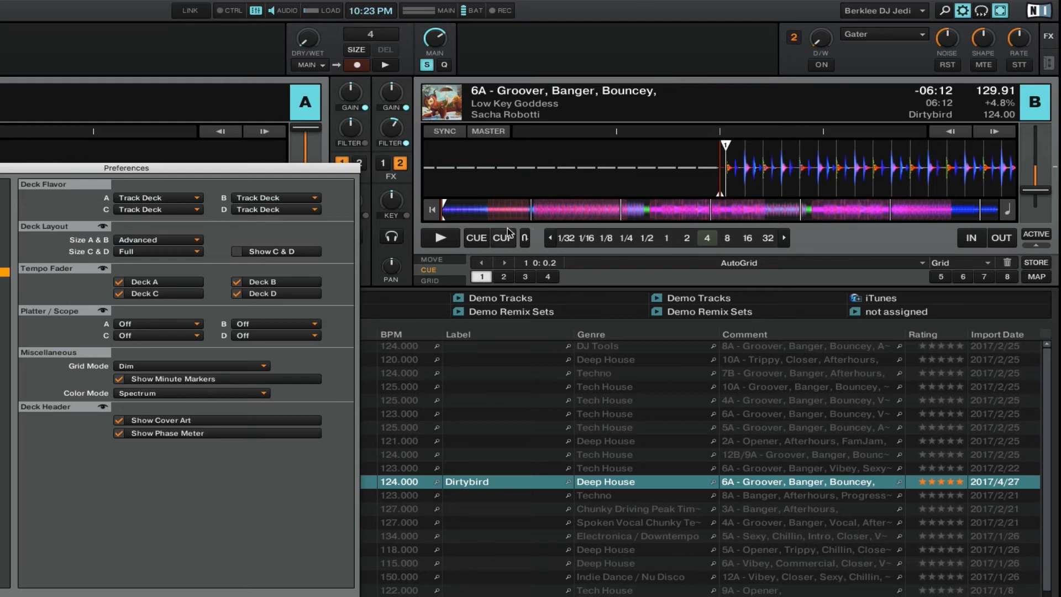
{"action": "mouse_move", "coordinate": [508, 223]}
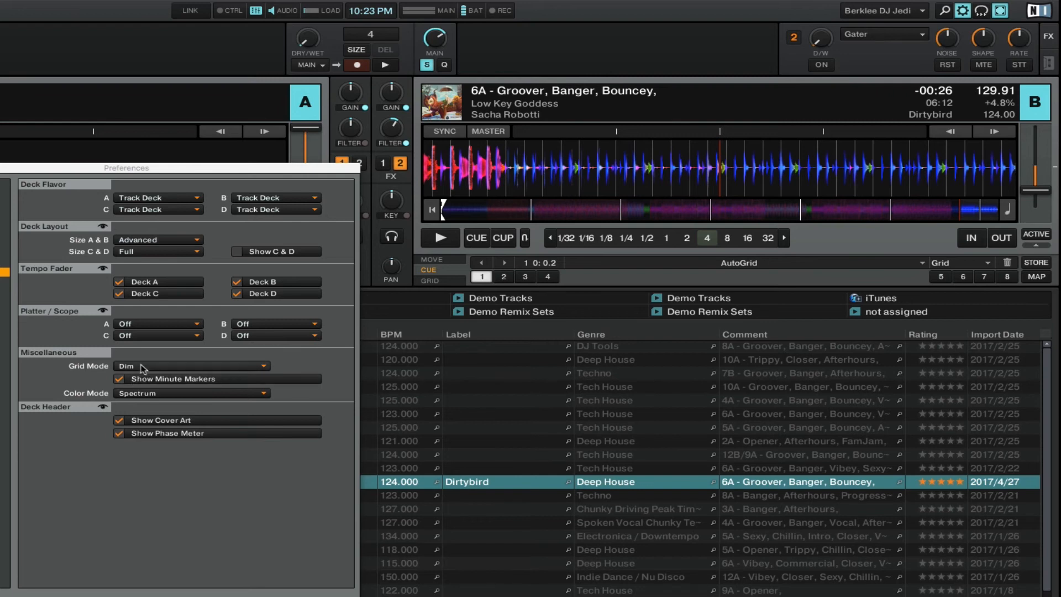
Step: Try the ticks and invisible grid modes, then set Grid Mode to Dim
{"action": "left_click", "coordinate": [191, 366]}
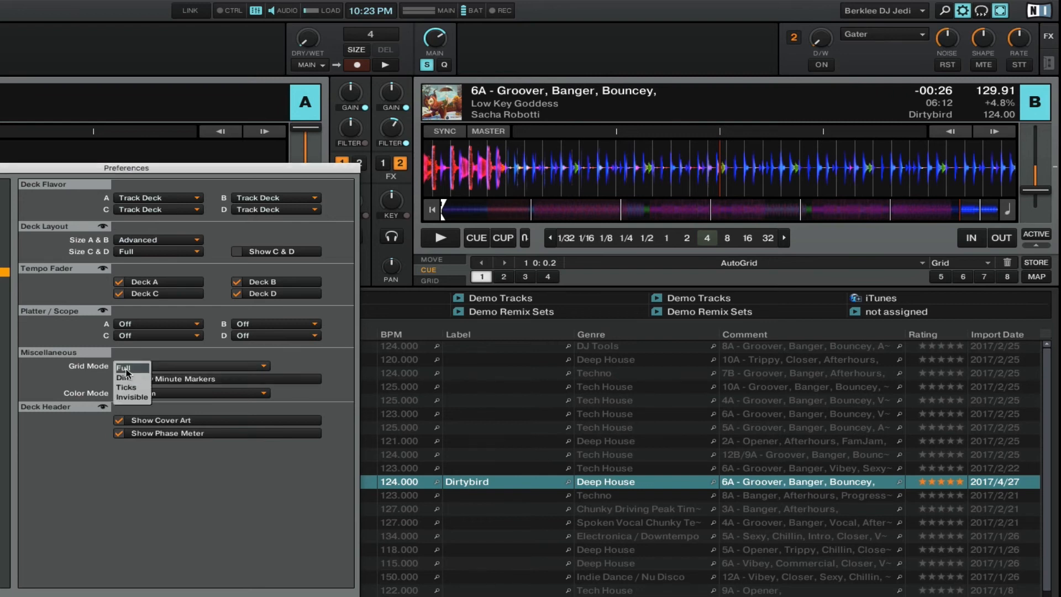
{"action": "left_click", "coordinate": [123, 367]}
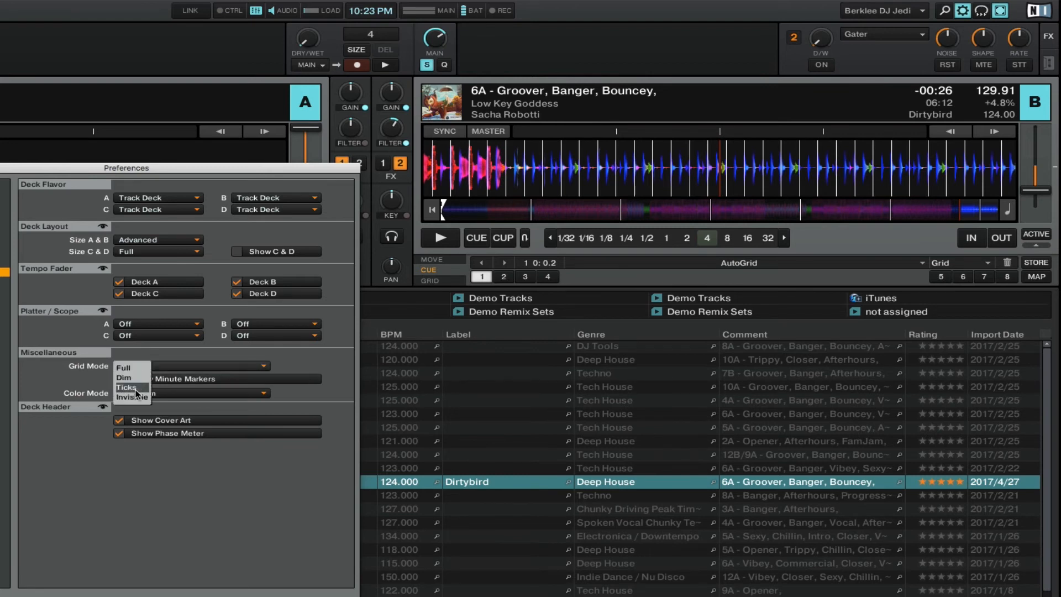
{"action": "left_click", "coordinate": [126, 386]}
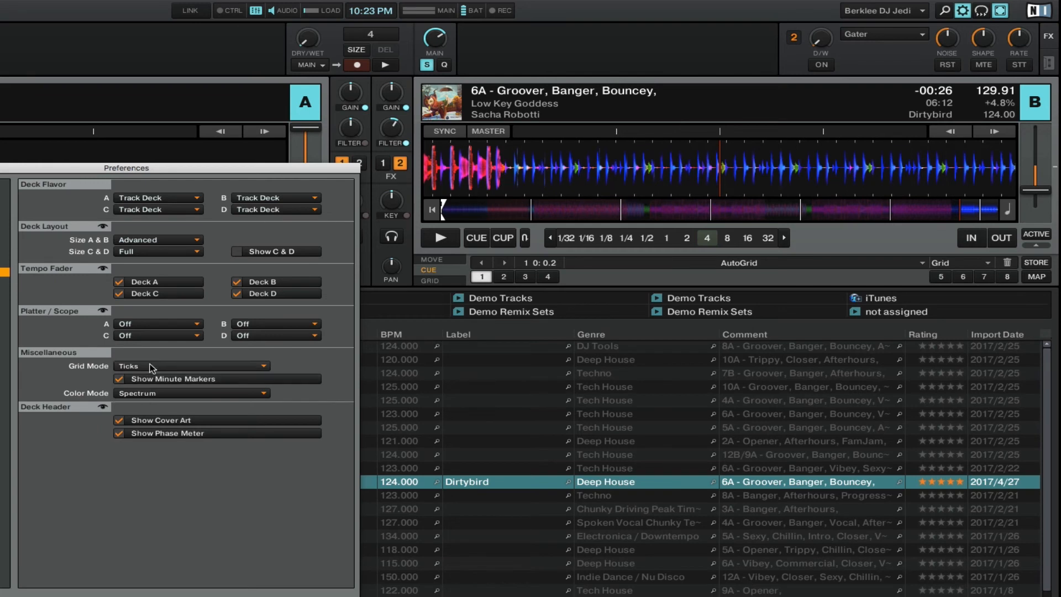
{"action": "left_click", "coordinate": [191, 366]}
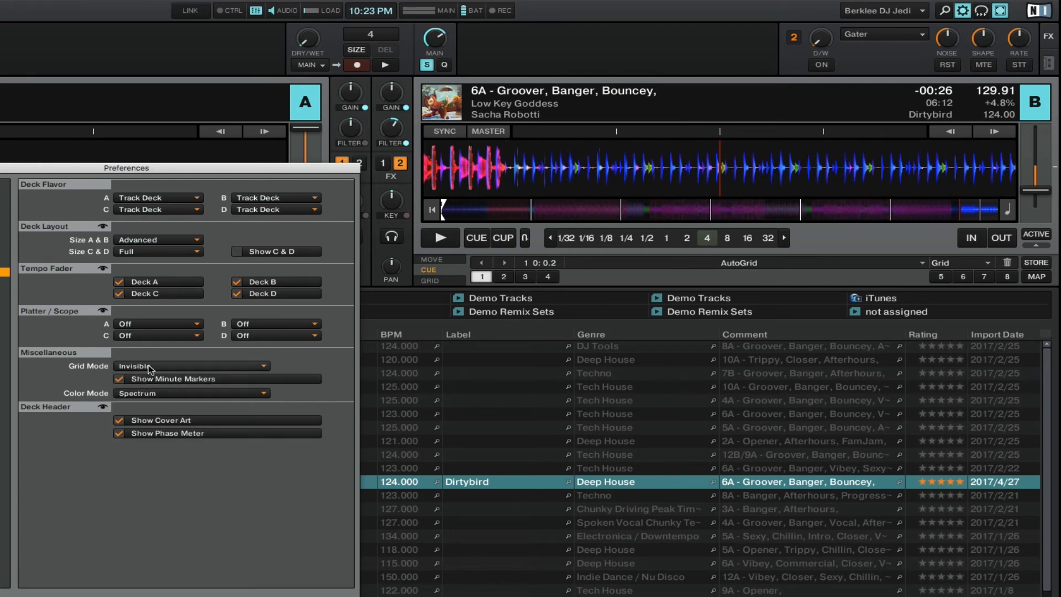
{"action": "left_click", "coordinate": [191, 365]}
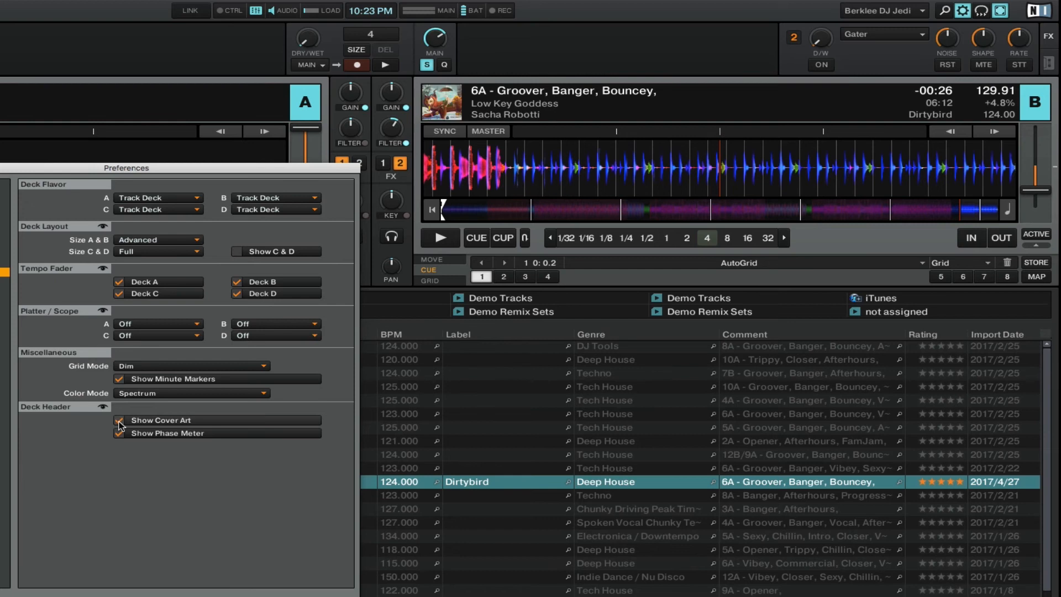
Step: Keep Show Cover Art and Show Phase Meter enabled in the deck header
{"action": "left_click", "coordinate": [119, 433]}
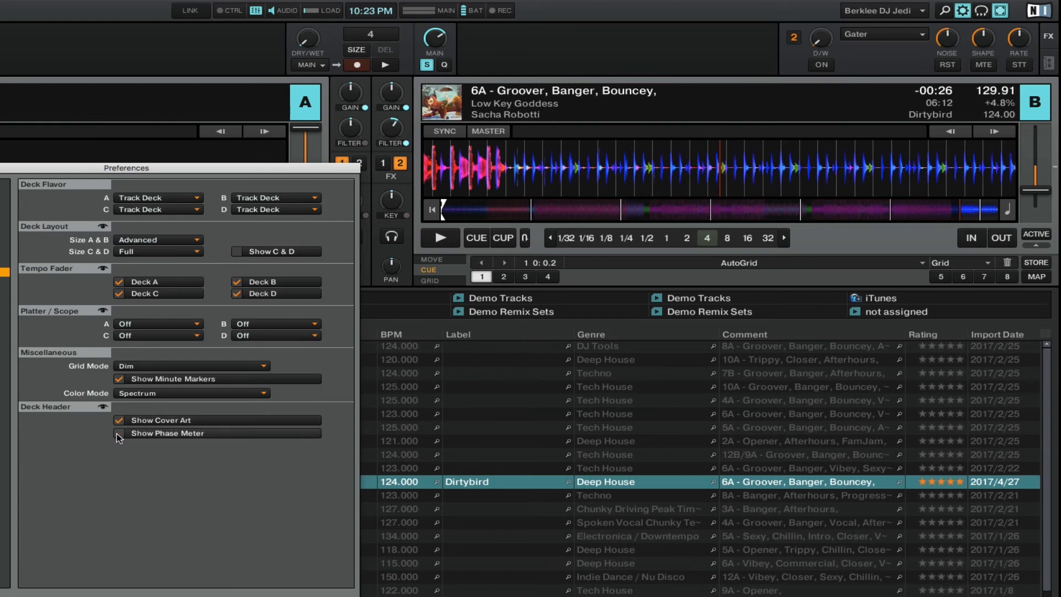
{"action": "left_click", "coordinate": [119, 433]}
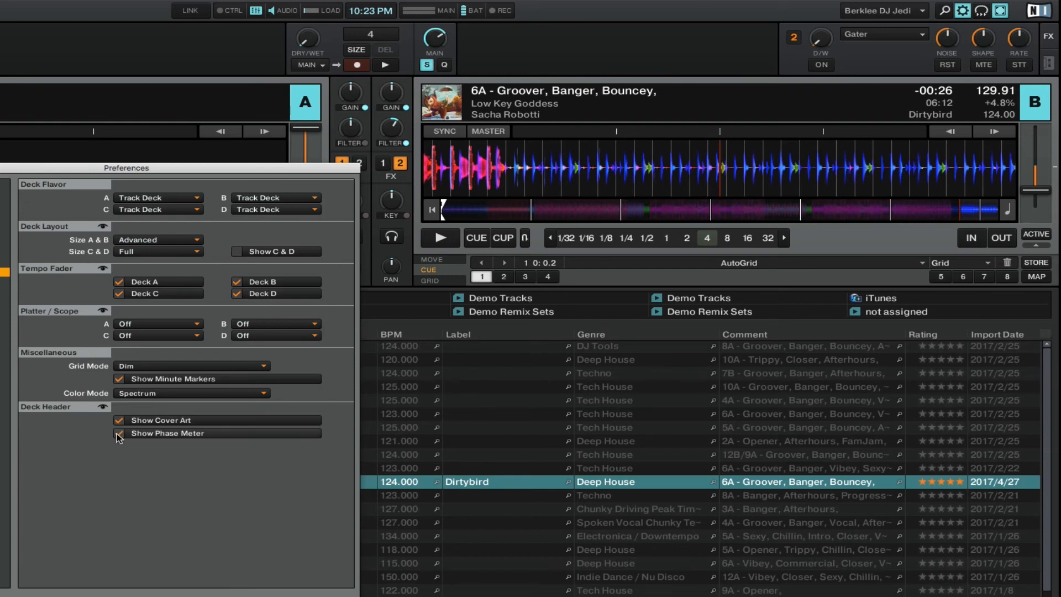
{"action": "left_click", "coordinate": [119, 433]}
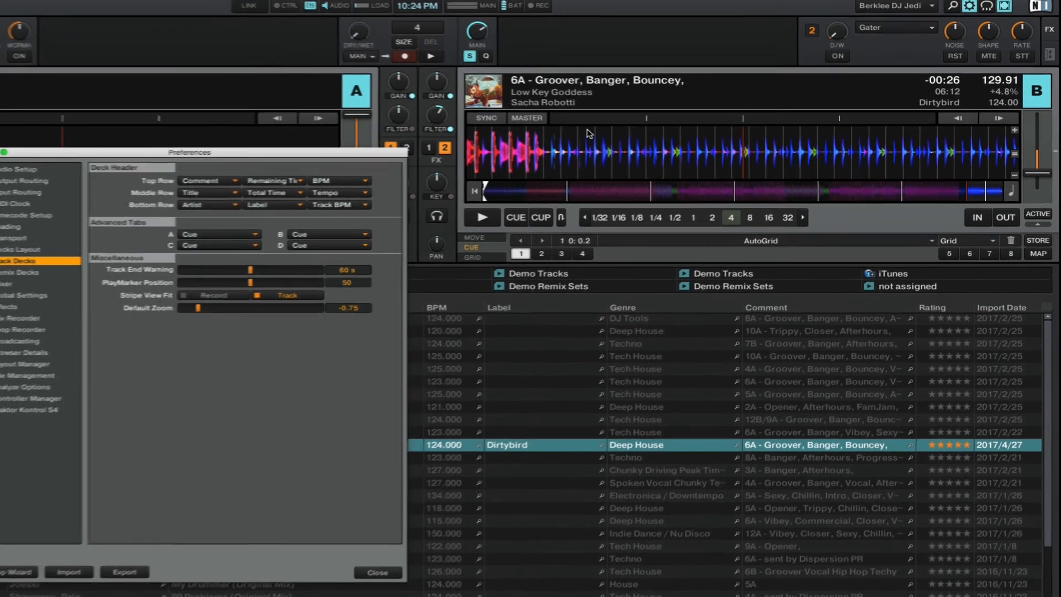
Step: Set the deck header top row to Title and the middle row to Artist
{"action": "left_click", "coordinate": [377, 573]}
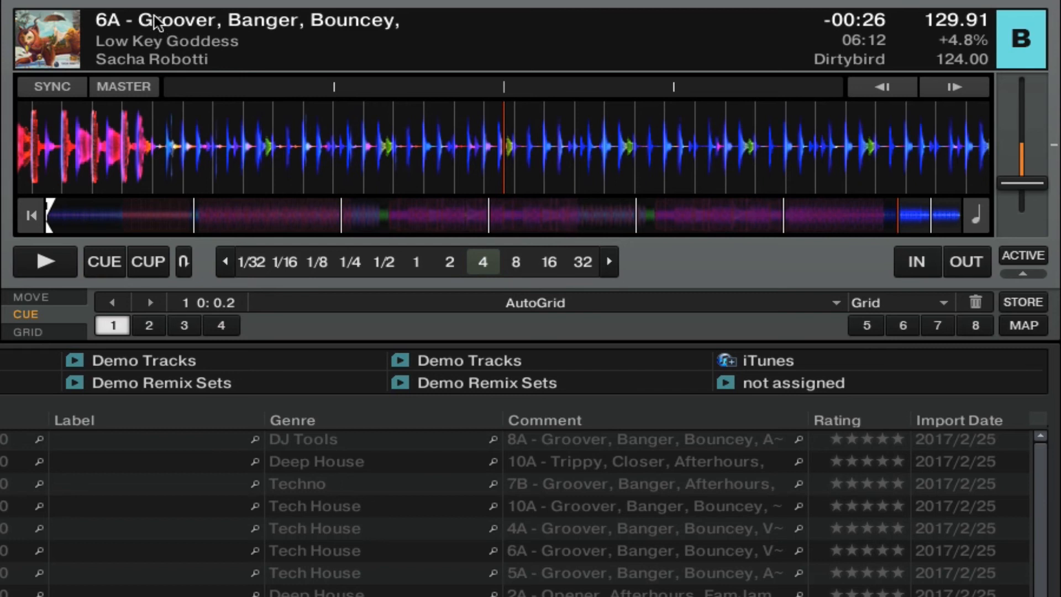
{"action": "mouse_move", "coordinate": [861, 39]}
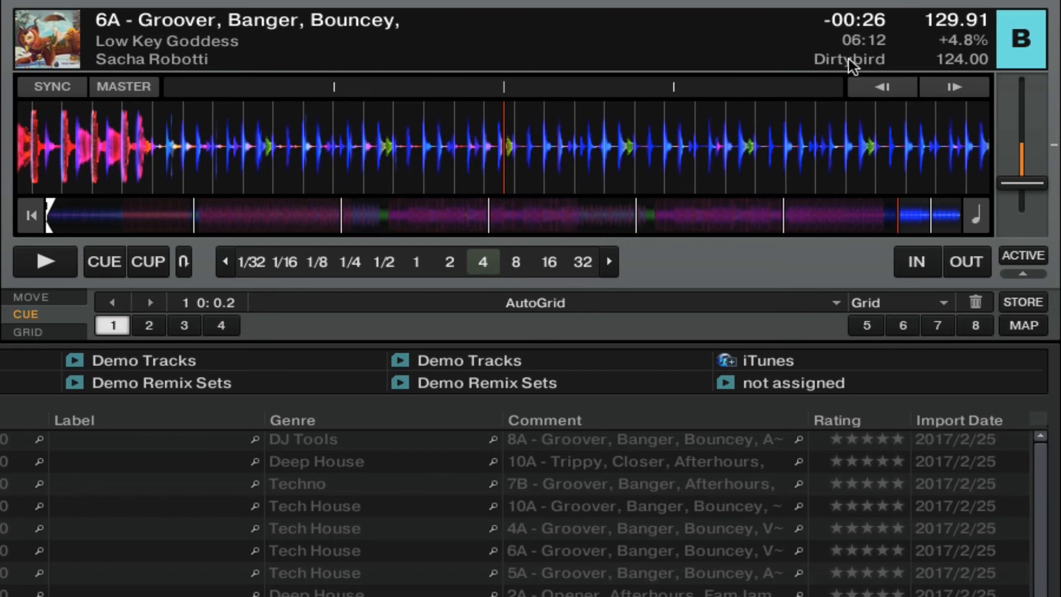
{"action": "mouse_move", "coordinate": [947, 26]}
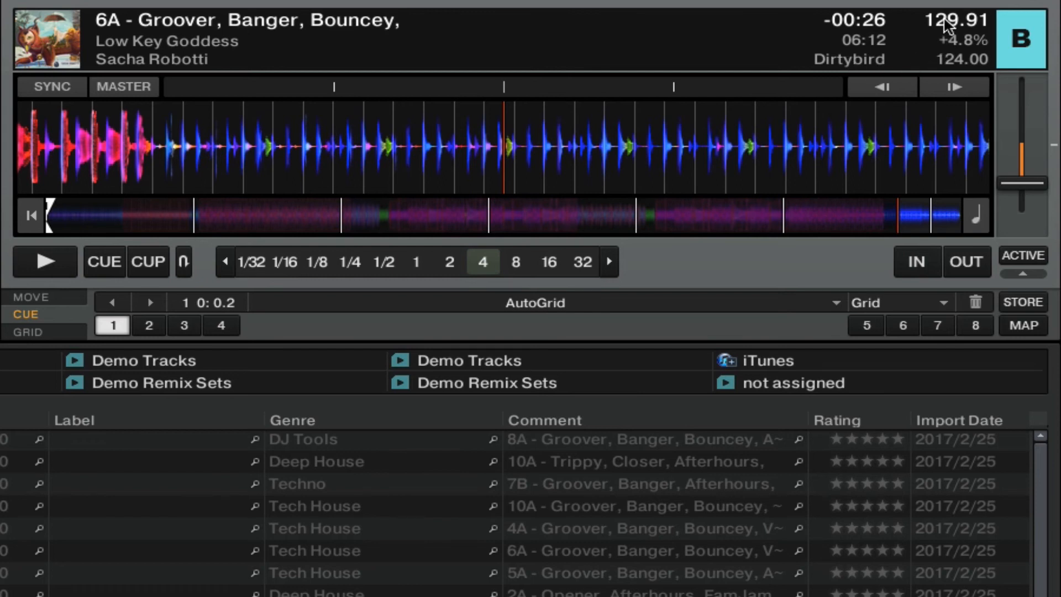
{"action": "mouse_move", "coordinate": [957, 53]}
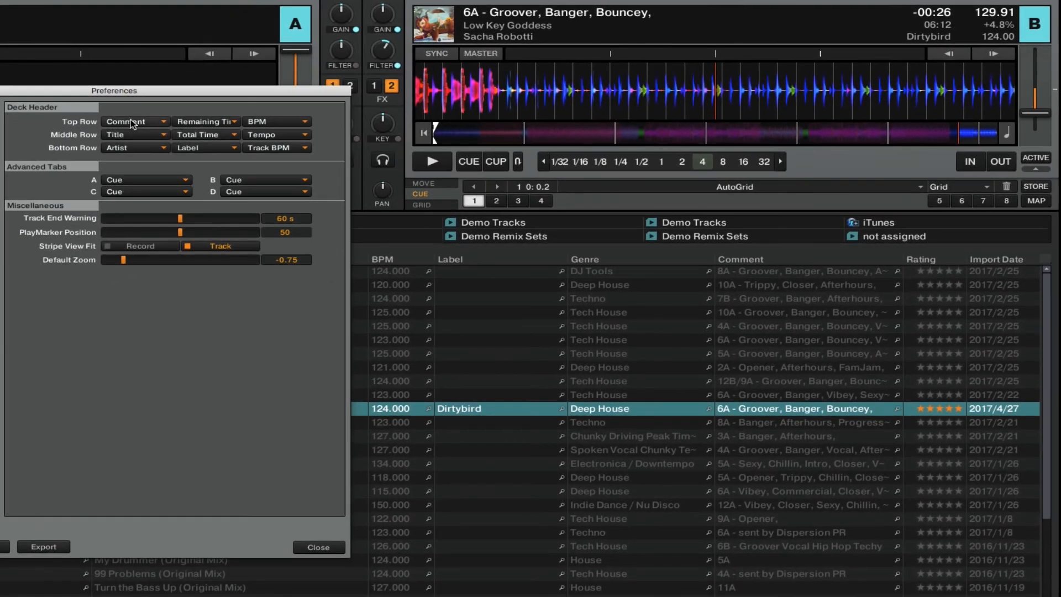
{"action": "left_click", "coordinate": [134, 122]}
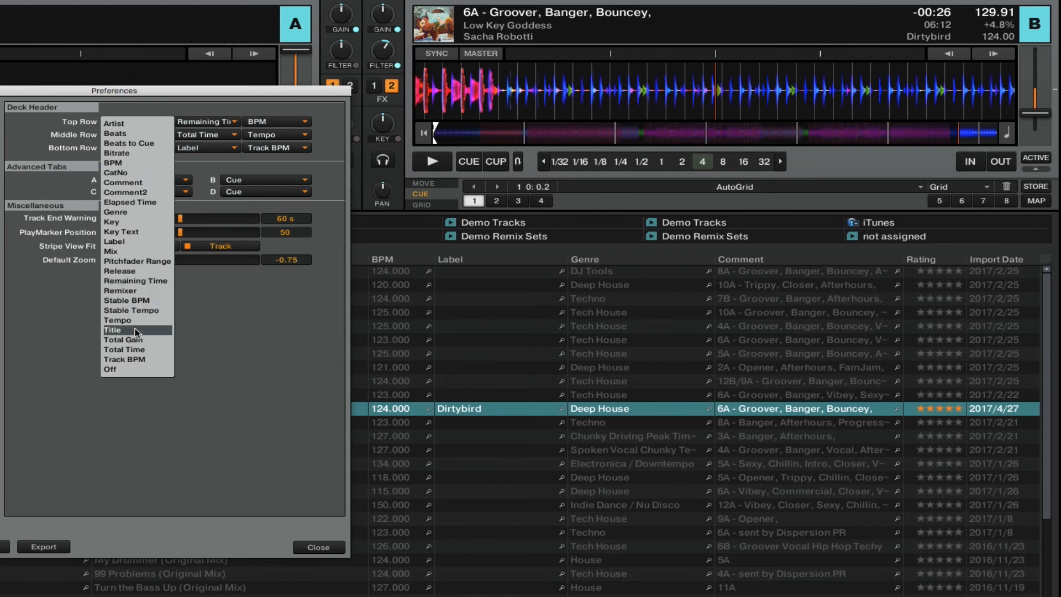
{"action": "left_click", "coordinate": [114, 330]}
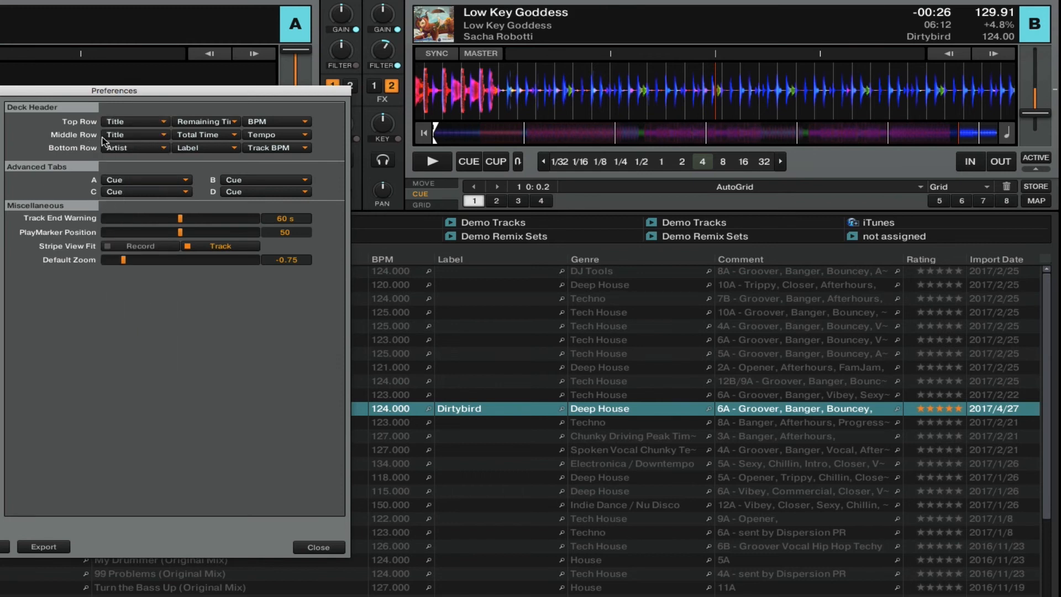
{"action": "left_click", "coordinate": [135, 134]}
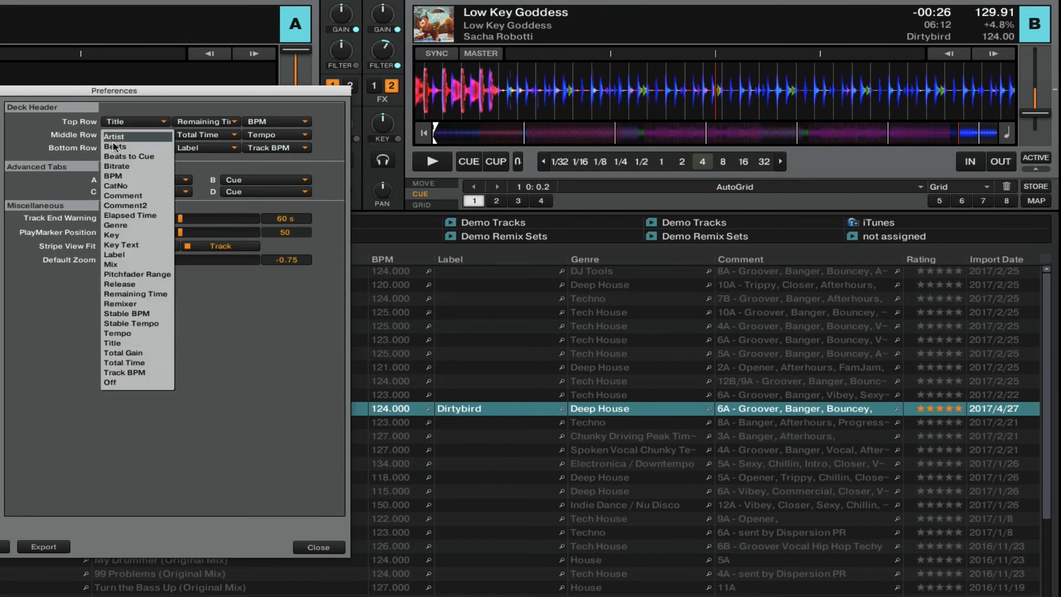
{"action": "left_click", "coordinate": [137, 136]}
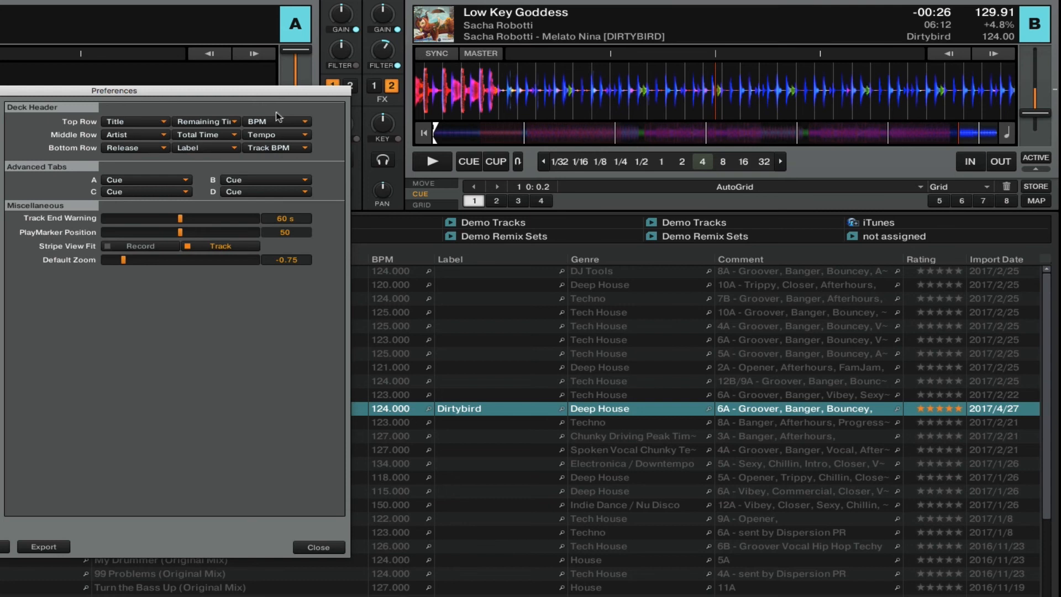
{"action": "left_click", "coordinate": [276, 121]}
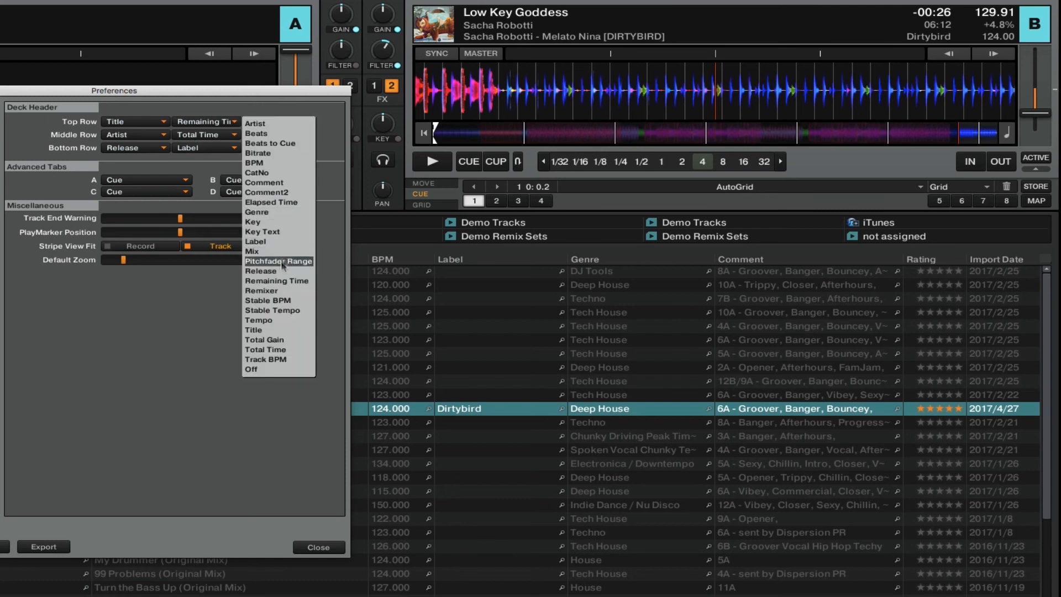
{"action": "mouse_move", "coordinate": [263, 290]}
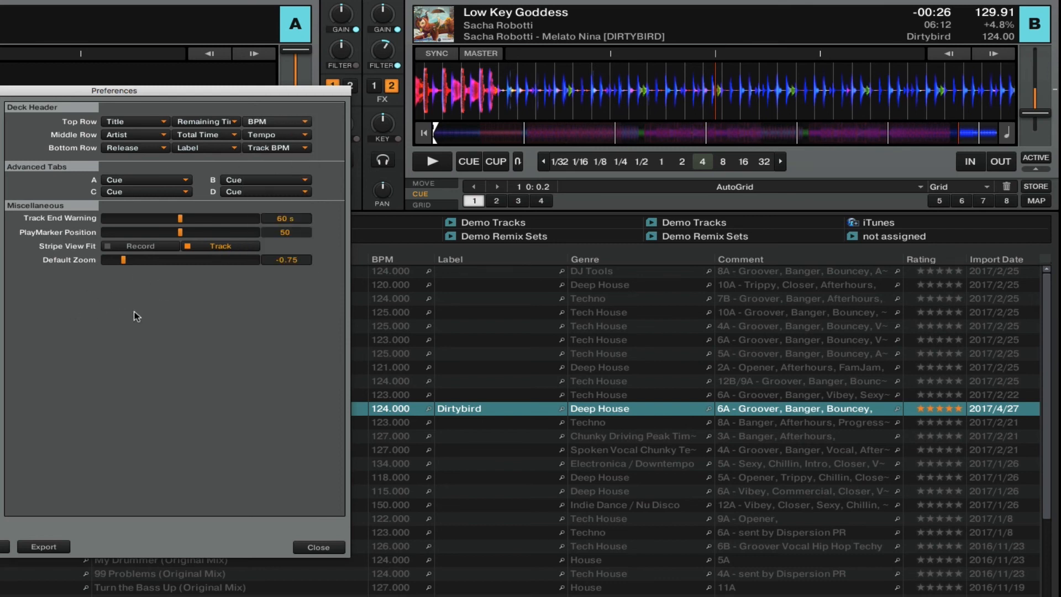
{"action": "mouse_move", "coordinate": [206, 265]}
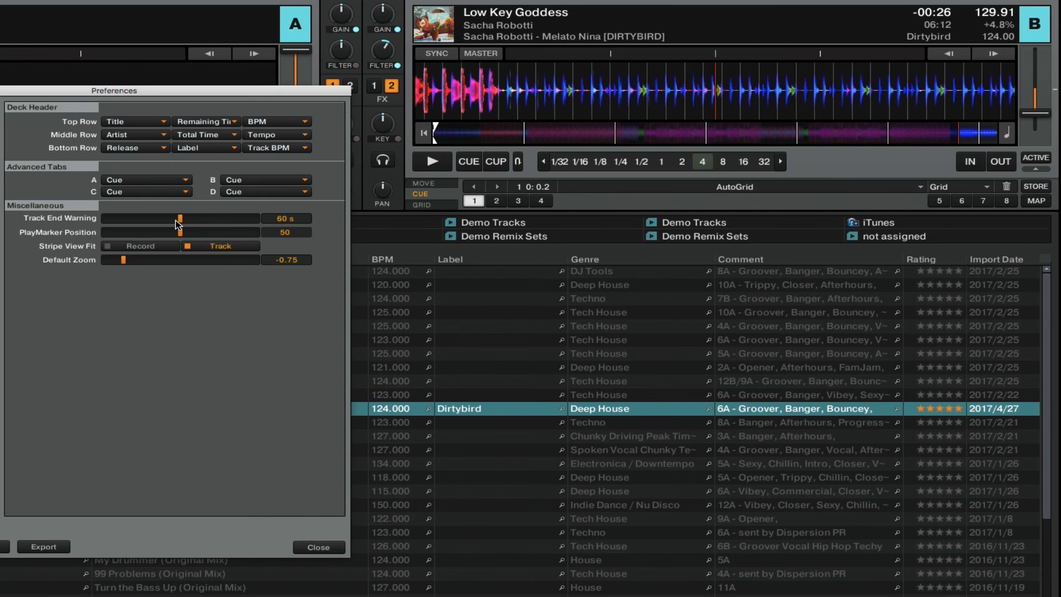
{"action": "left_click_drag", "start_coordinate": [179, 217], "coordinate": [171, 218]}
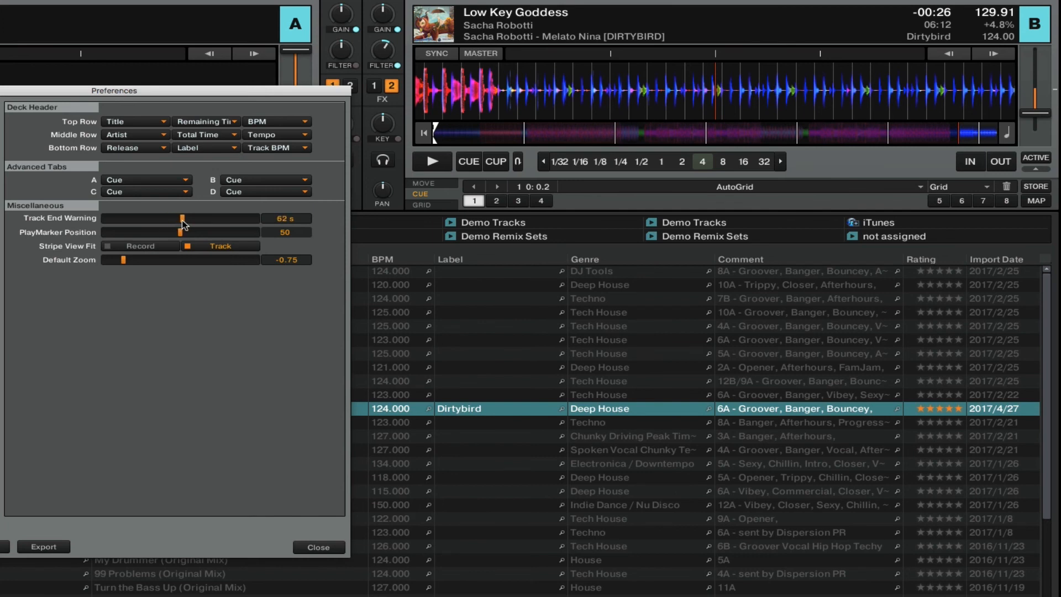
{"action": "left_click_drag", "start_coordinate": [182, 218], "coordinate": [180, 217]}
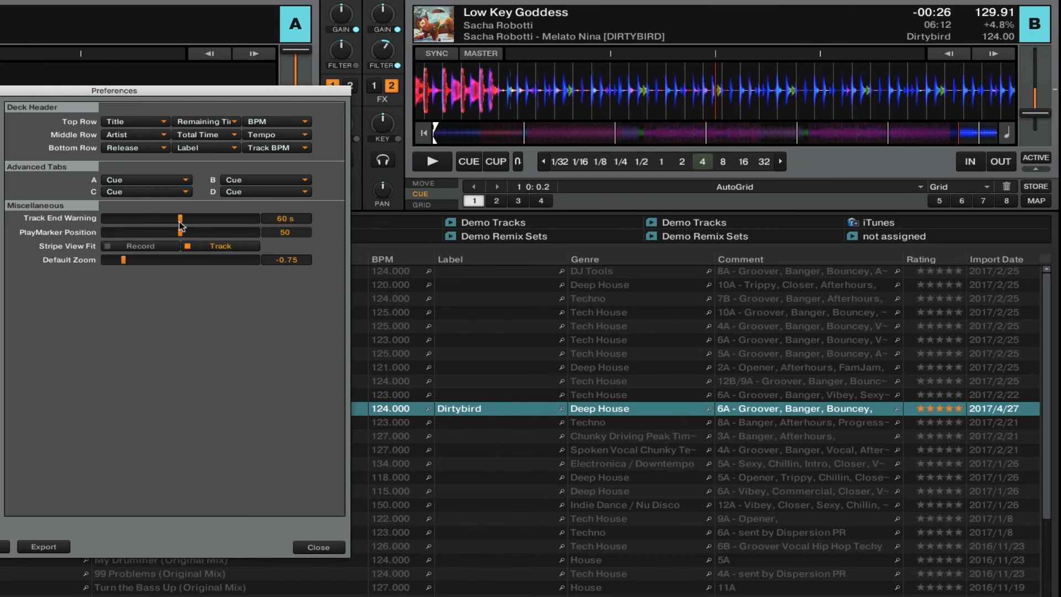
{"action": "left_click", "coordinate": [432, 162]}
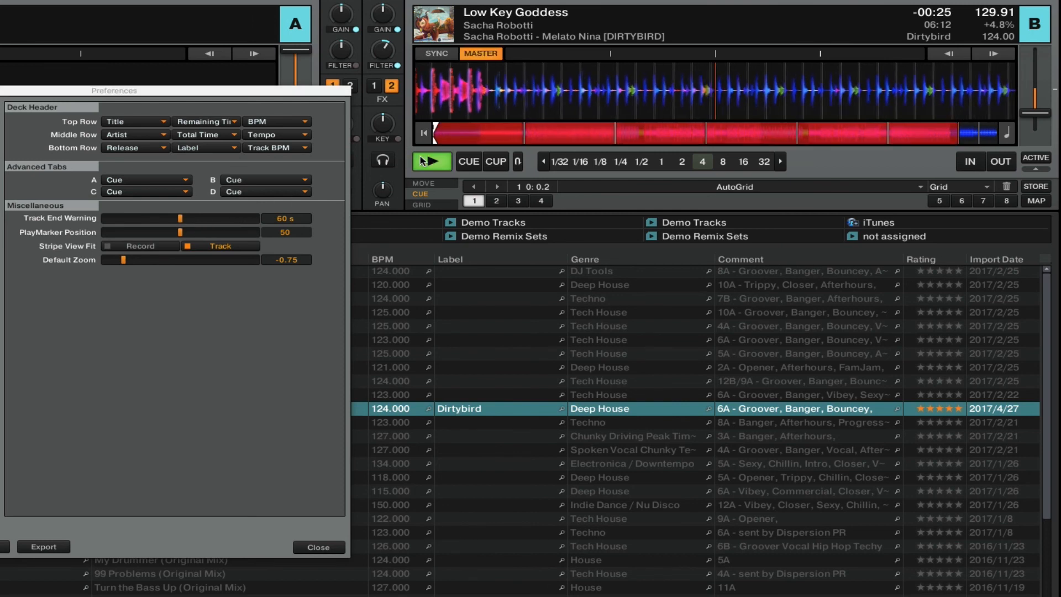
{"action": "left_click", "coordinate": [431, 162]}
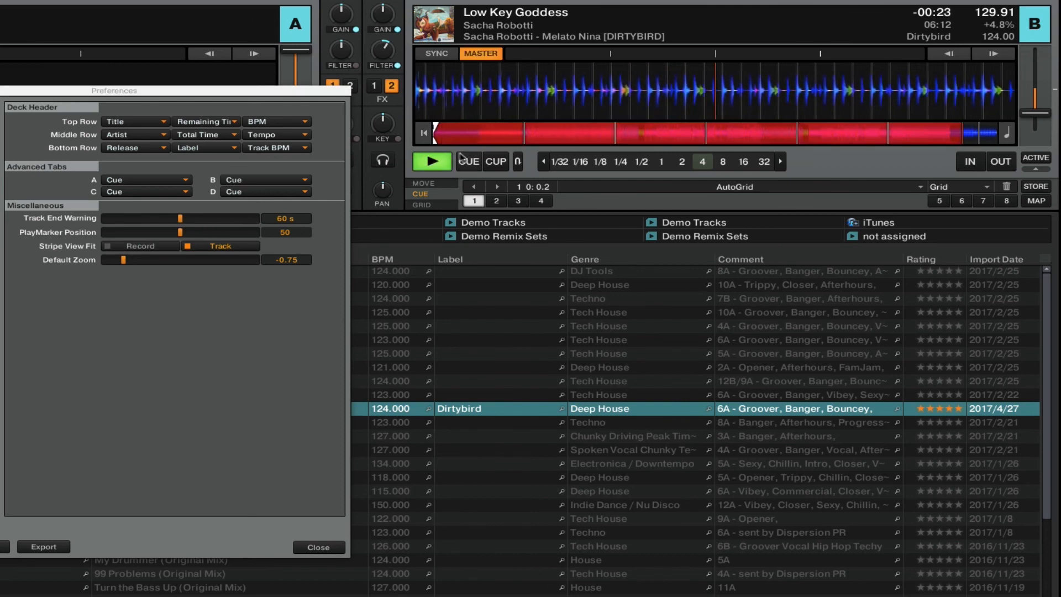
{"action": "left_click", "coordinate": [432, 161]}
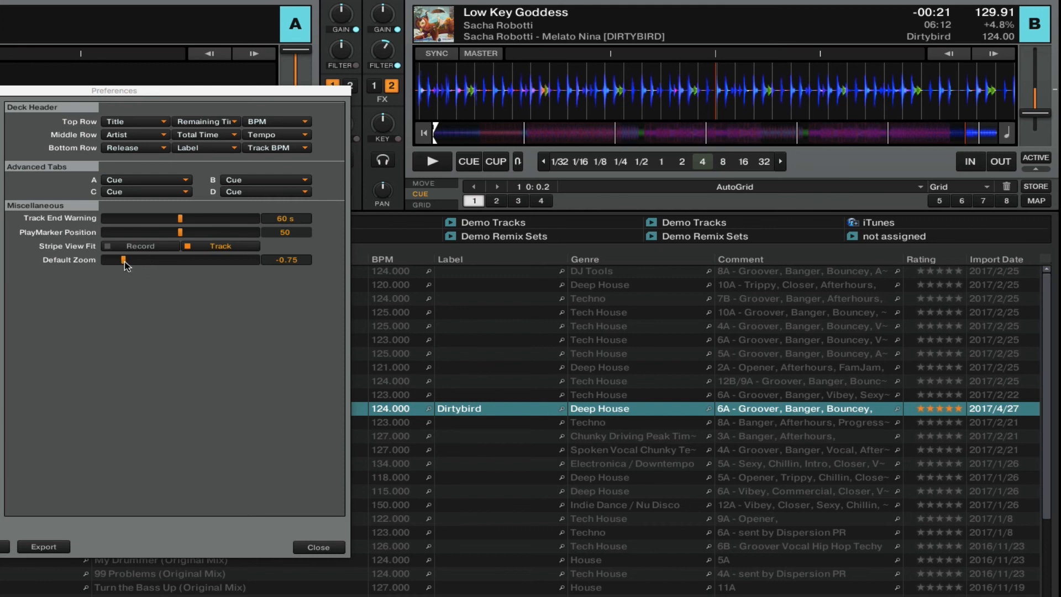
{"action": "left_click_drag", "start_coordinate": [124, 258], "coordinate": [152, 259]}
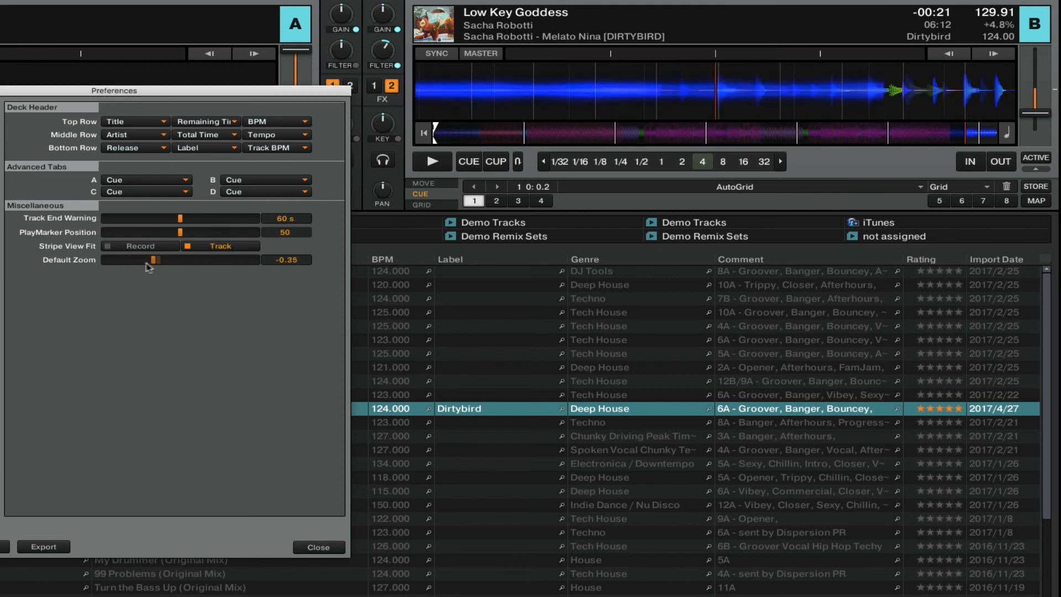
{"action": "left_click_drag", "start_coordinate": [153, 258], "coordinate": [137, 258]}
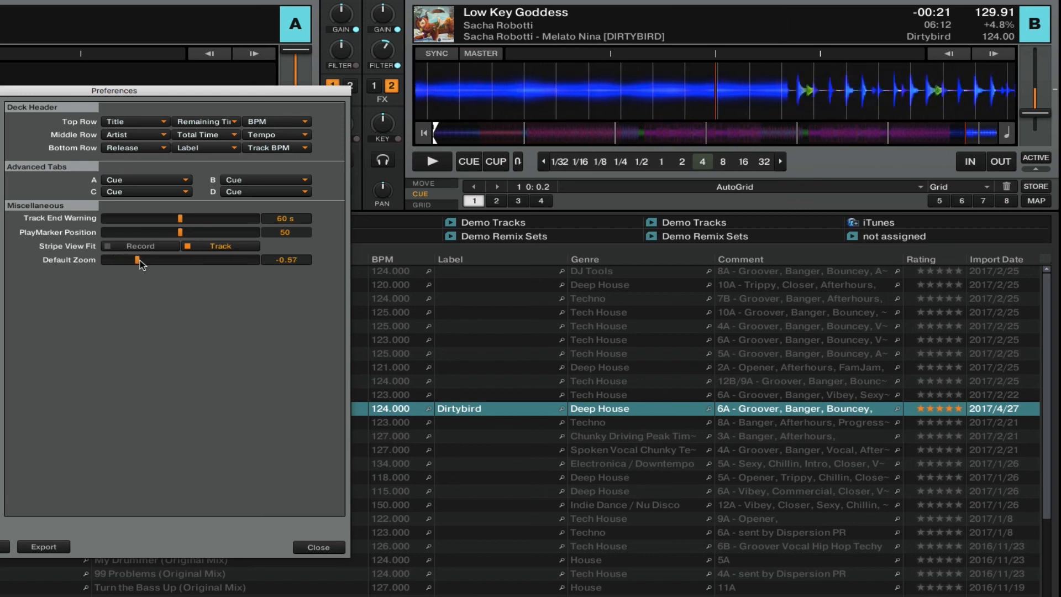
{"action": "left_click_drag", "start_coordinate": [135, 259], "coordinate": [116, 259]}
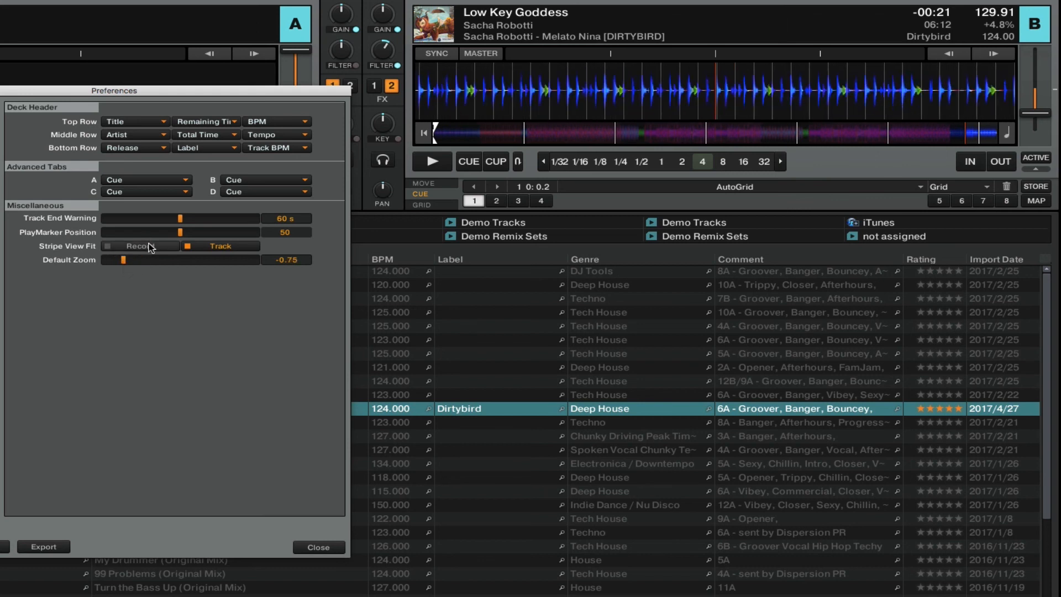
{"action": "left_click", "coordinate": [134, 245]}
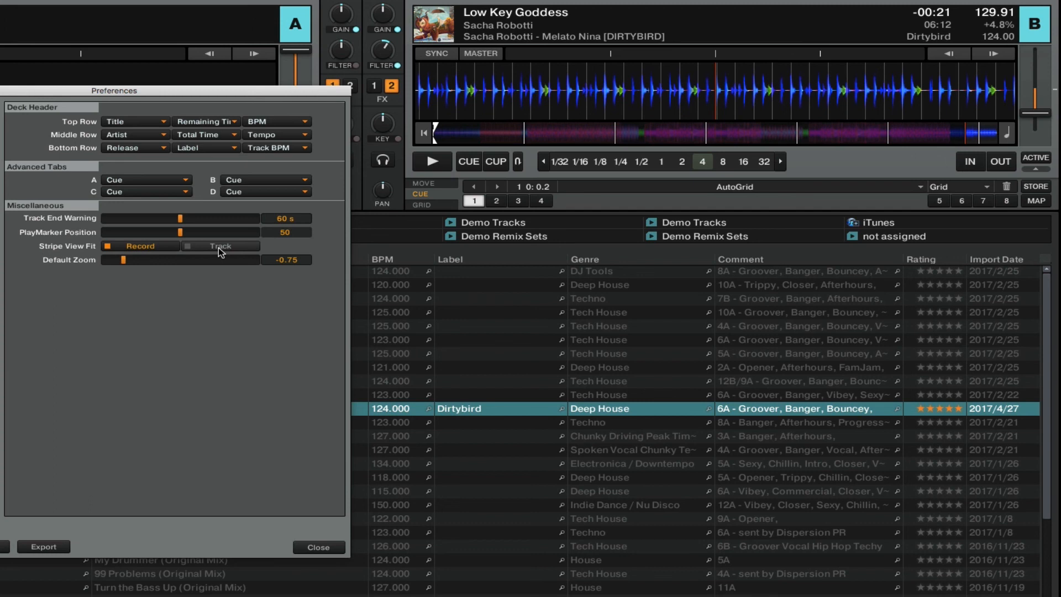
{"action": "left_click", "coordinate": [188, 245]}
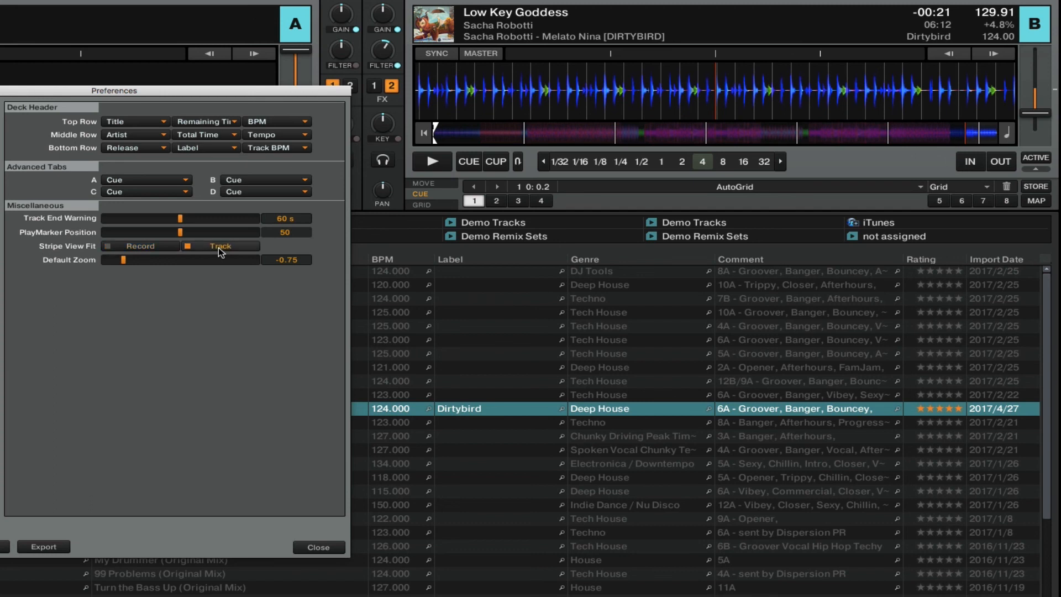